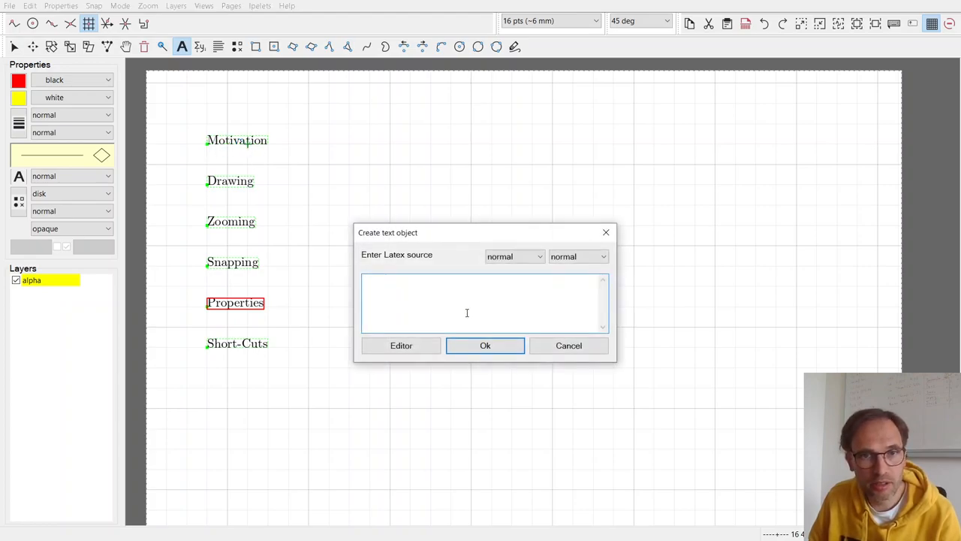
Cancel the Create text object dialog, leaving the six outline labels as they are.
left_click(567, 345)
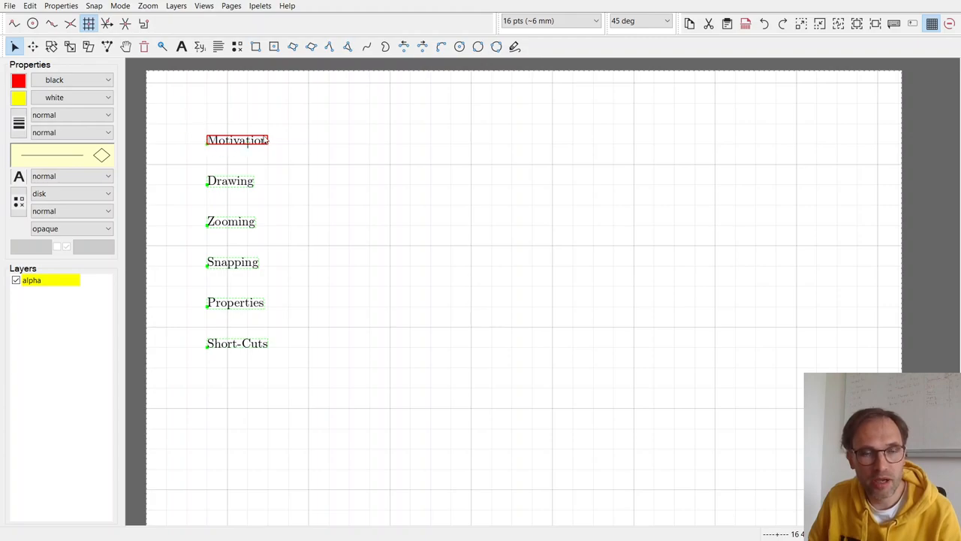
mouse_move(327, 168)
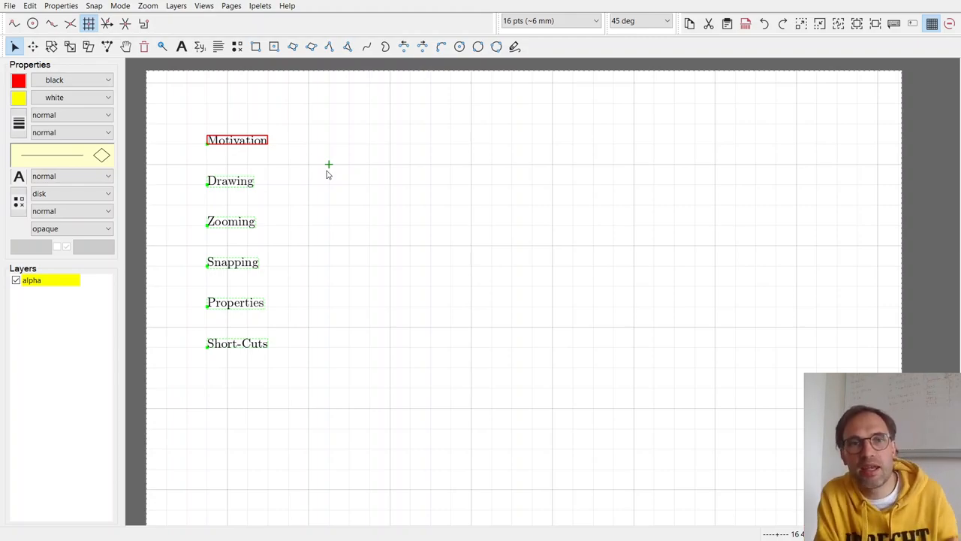
mouse_move(315, 202)
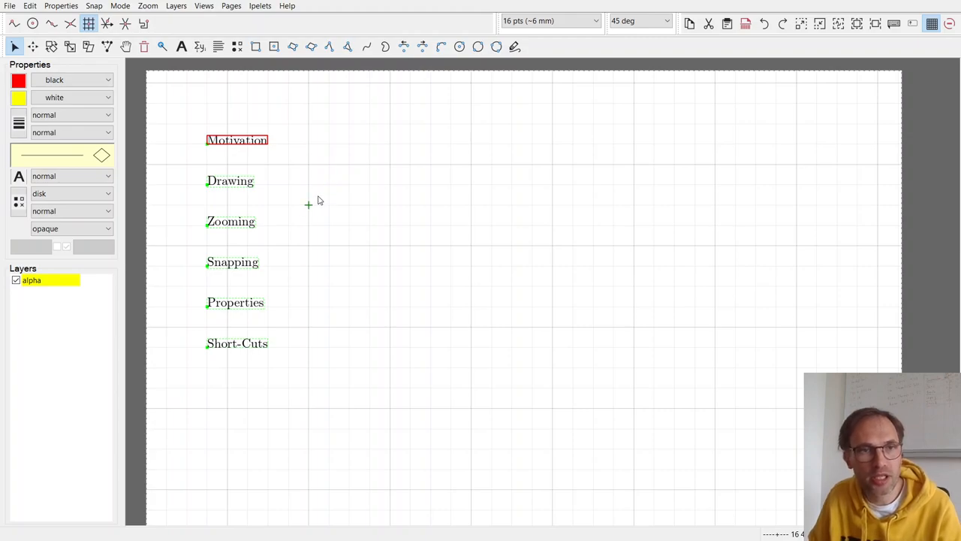
mouse_move(226, 164)
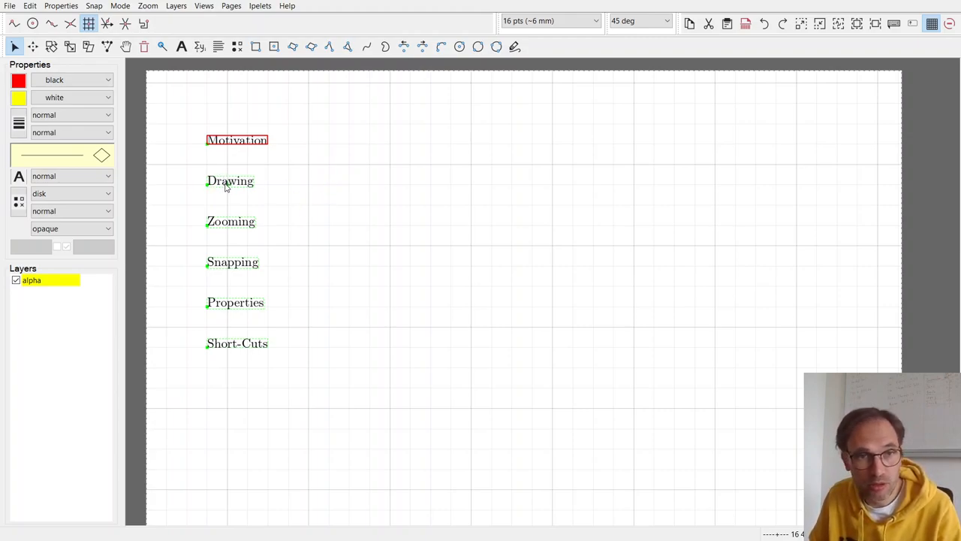
Draw an open red zigzag polyline beside the Drawing and Zooming labels.
left_click(230, 180)
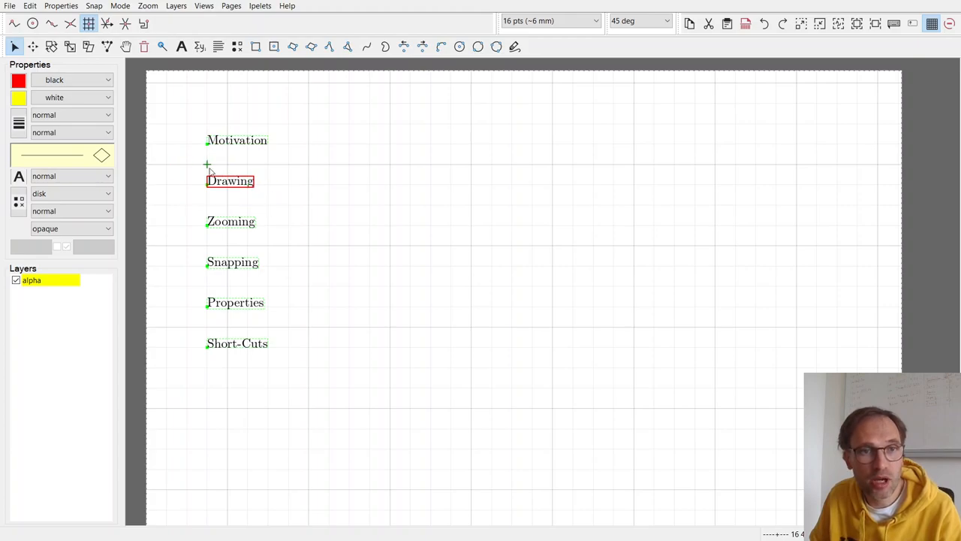
mouse_move(210, 195)
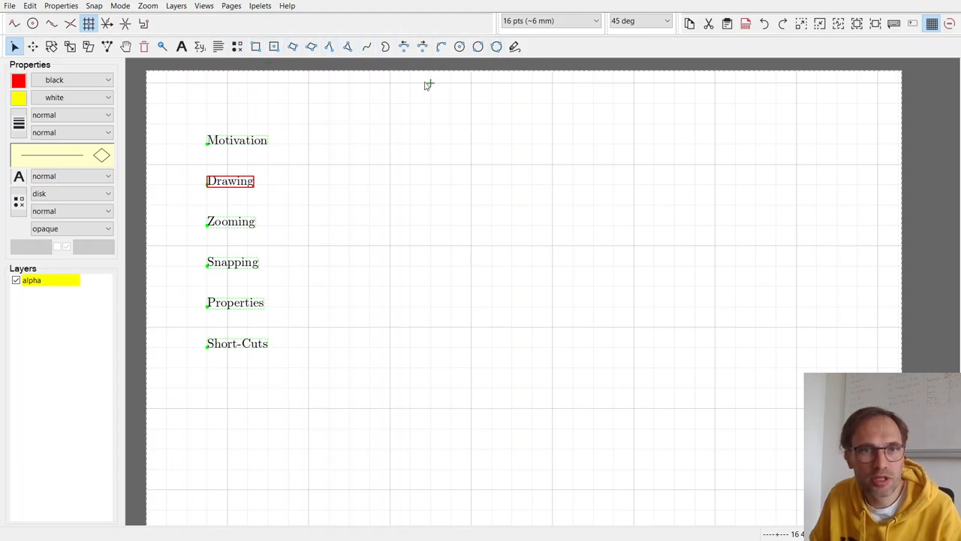
mouse_move(329, 46)
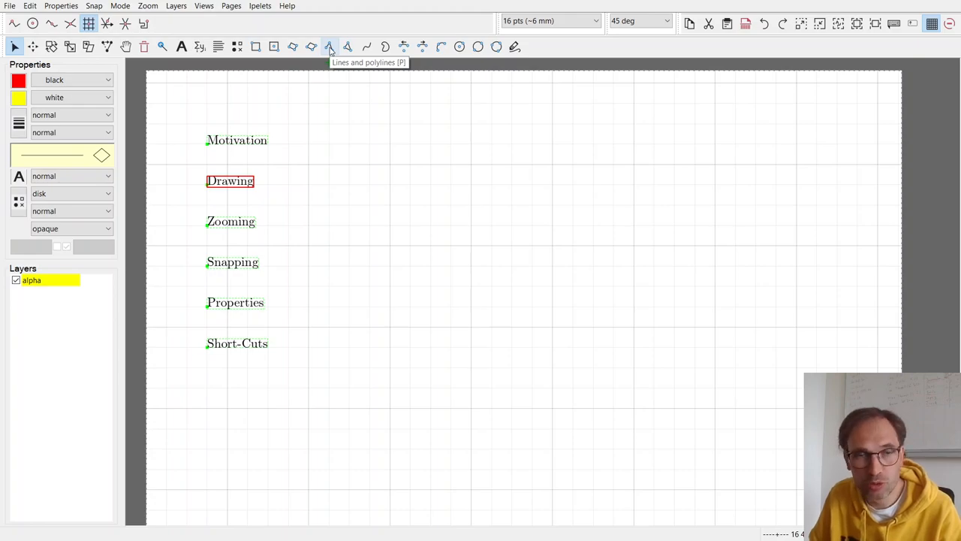
left_click(329, 47)
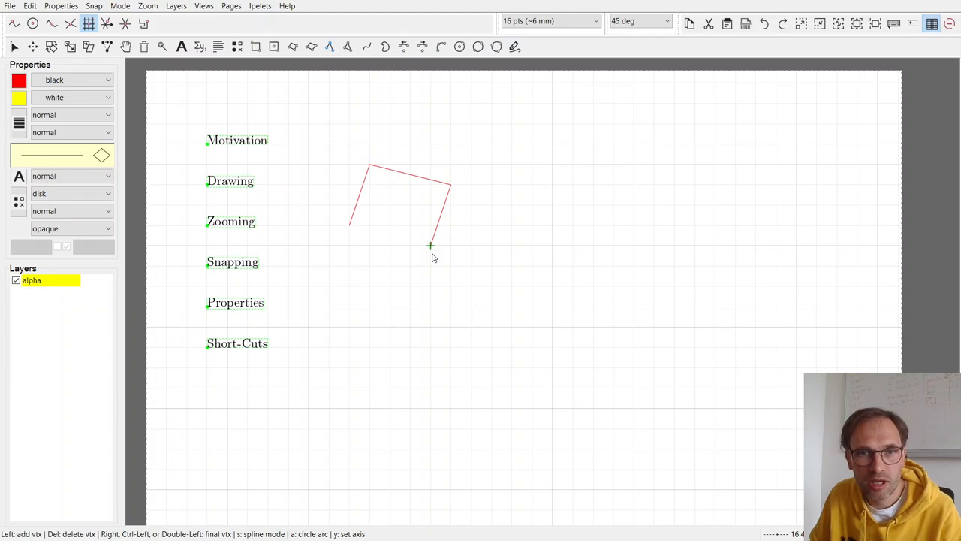
left_click(552, 225)
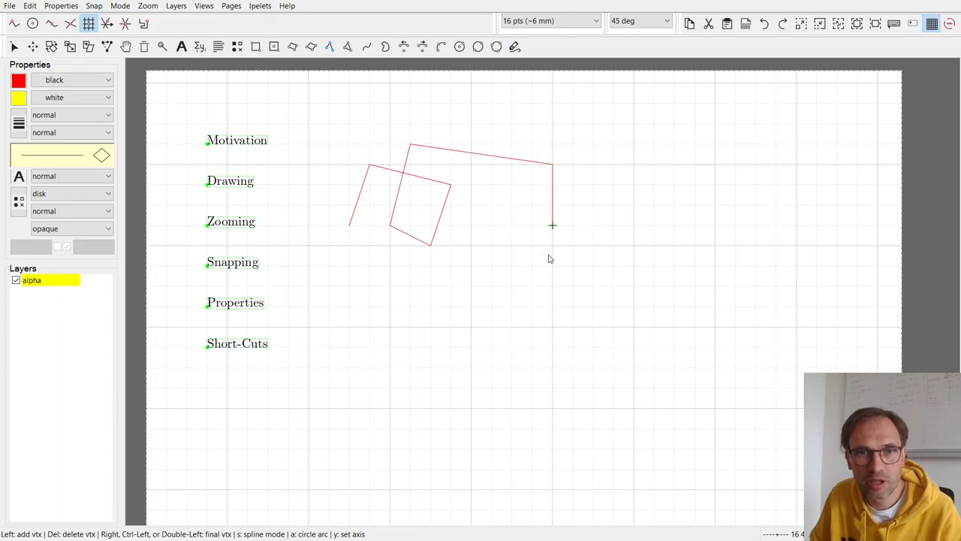
left_click(472, 207)
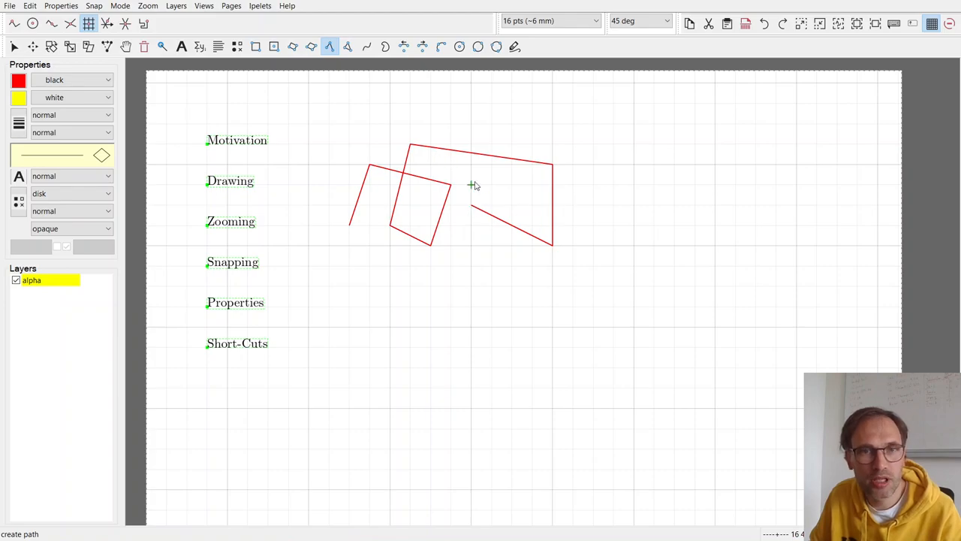
mouse_move(346, 46)
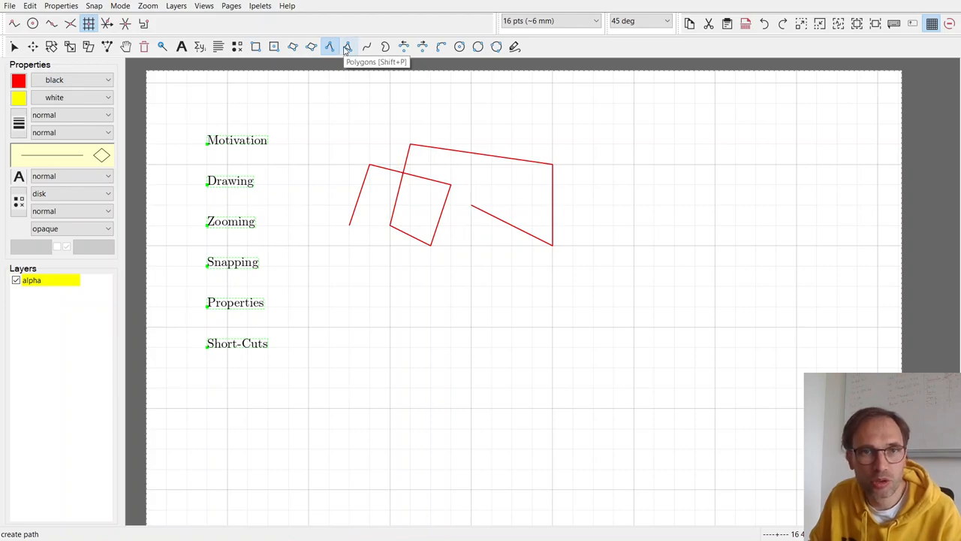
mouse_move(348, 60)
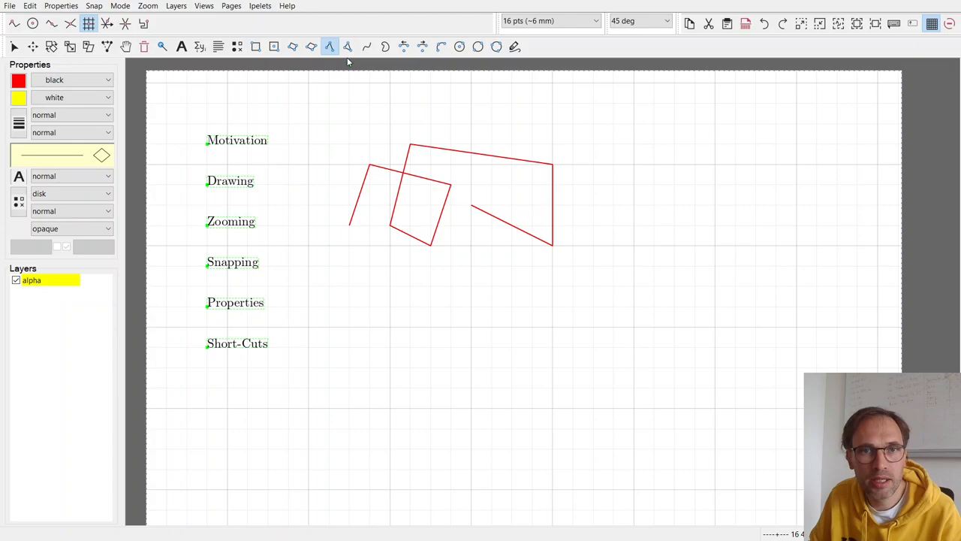
mouse_move(459, 46)
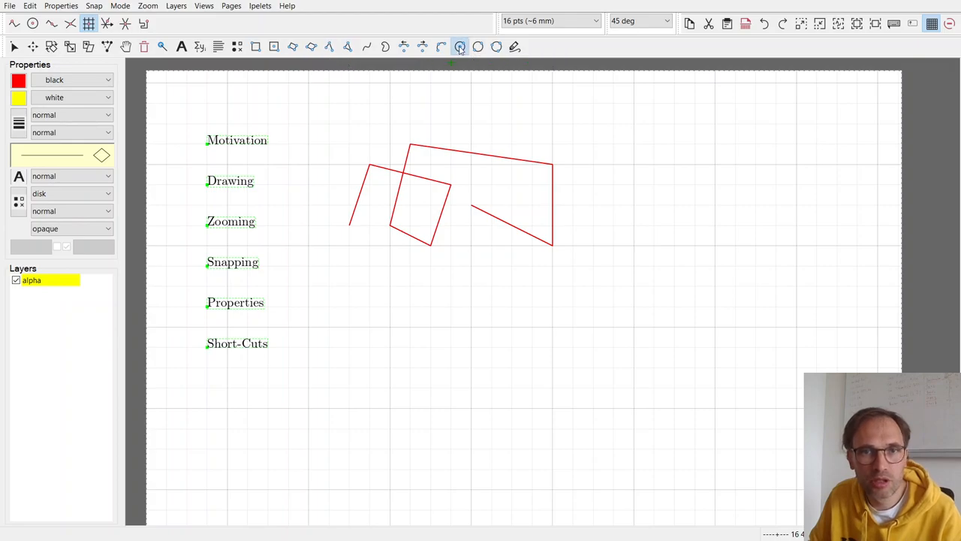
Draw a large red circle below the zigzag polyline, dragging out its radius.
left_click(460, 47)
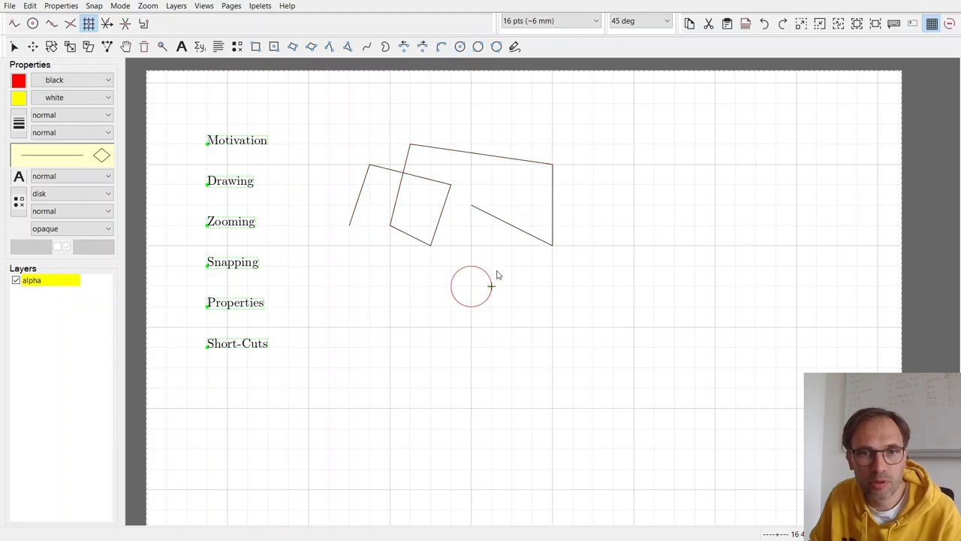
left_click_drag(471, 285, 532, 248)
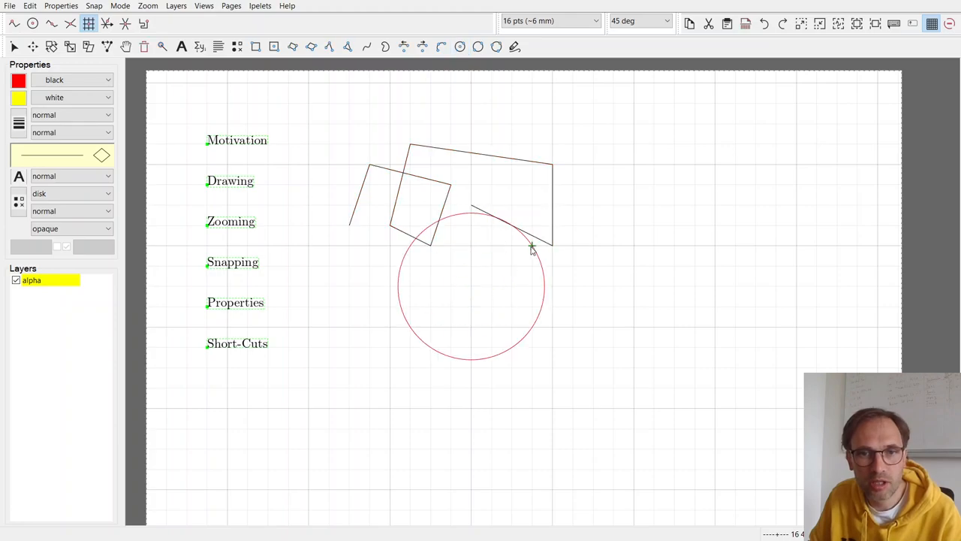
left_click(459, 46)
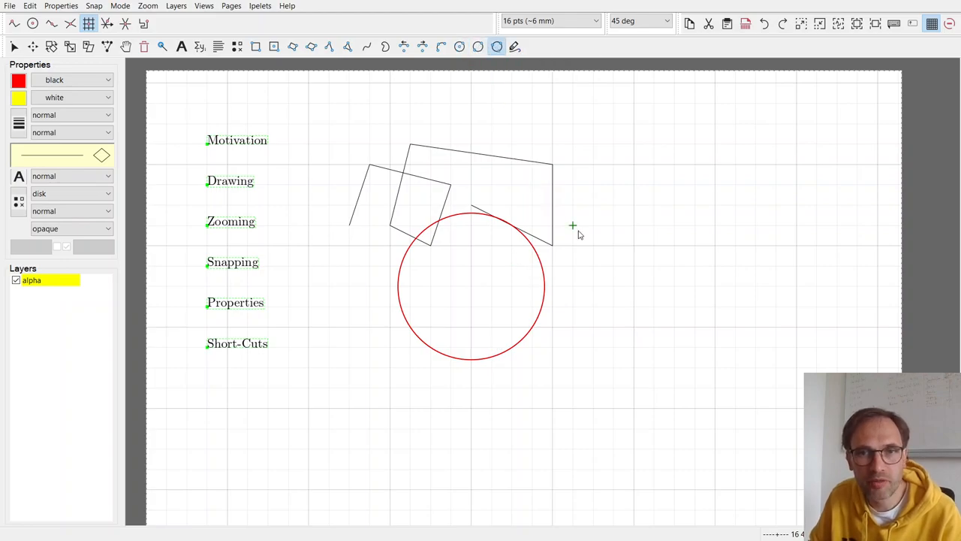
mouse_move(593, 207)
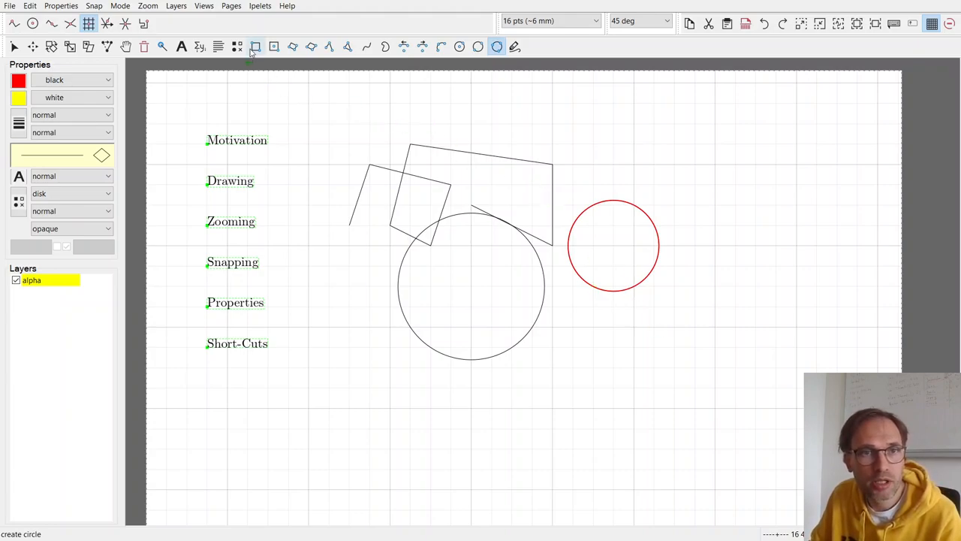
mouse_move(238, 46)
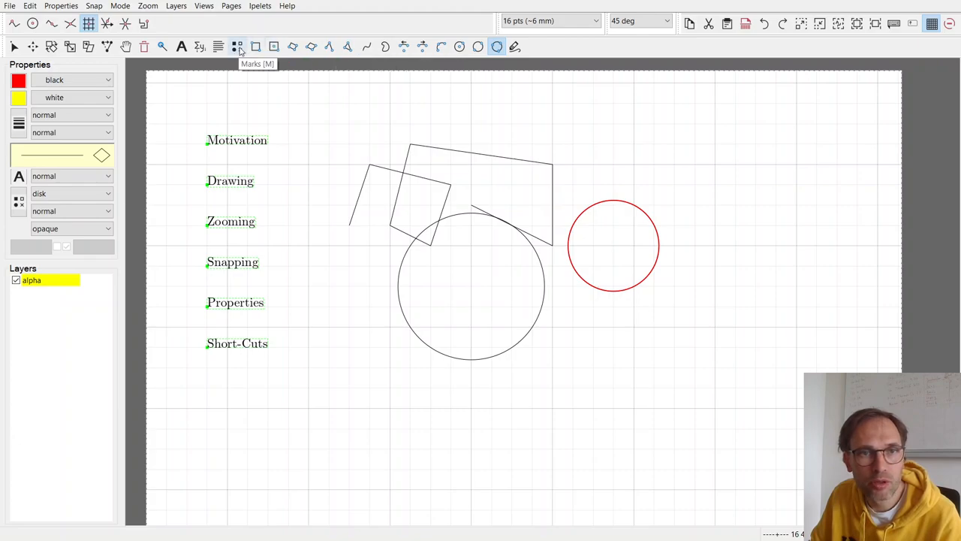
Place dot marks inside the large circle and add the text label "A nice label".
left_click(237, 46)
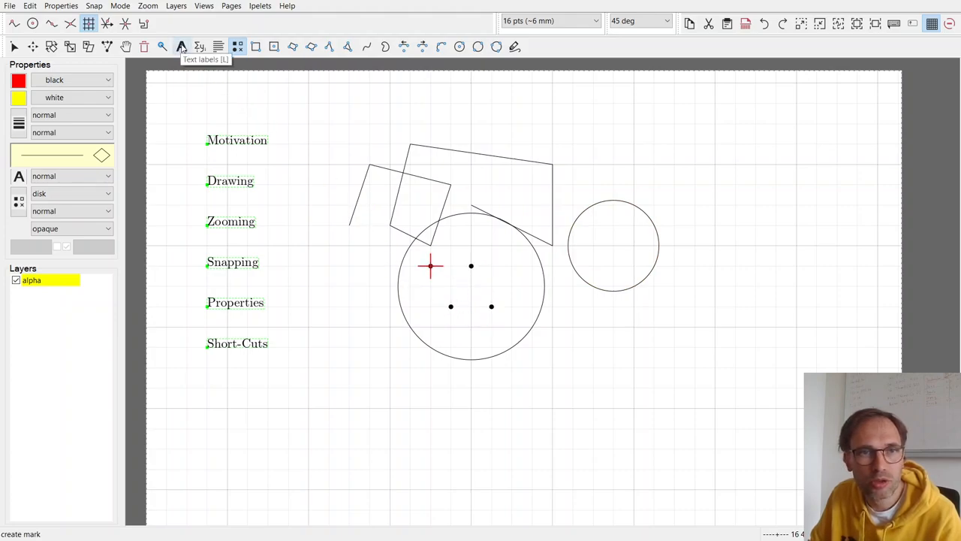
left_click(182, 46)
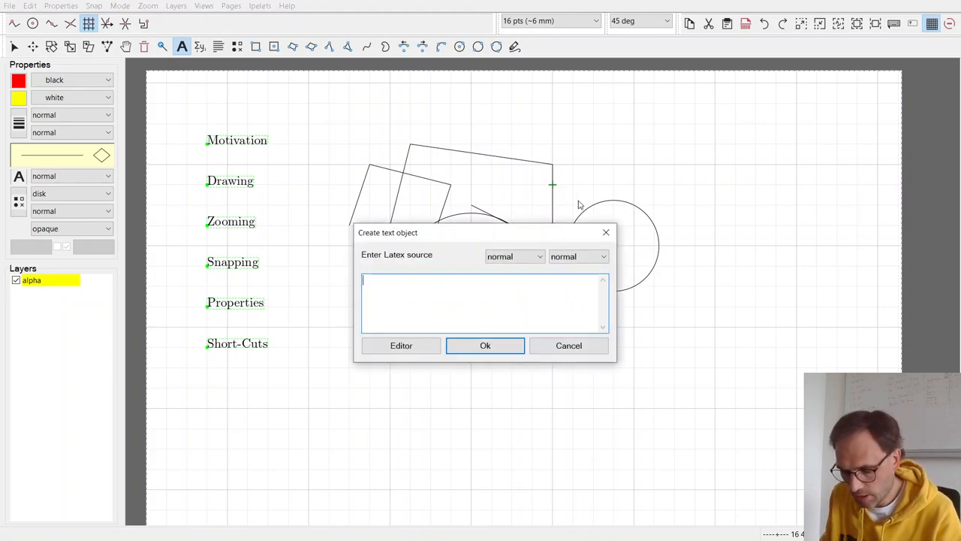
type("A nice la")
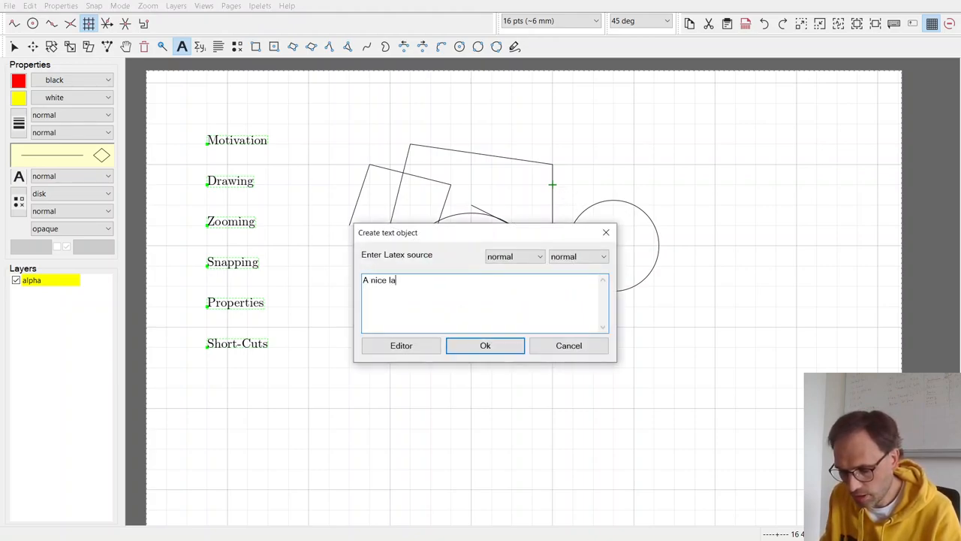
left_click(485, 346)
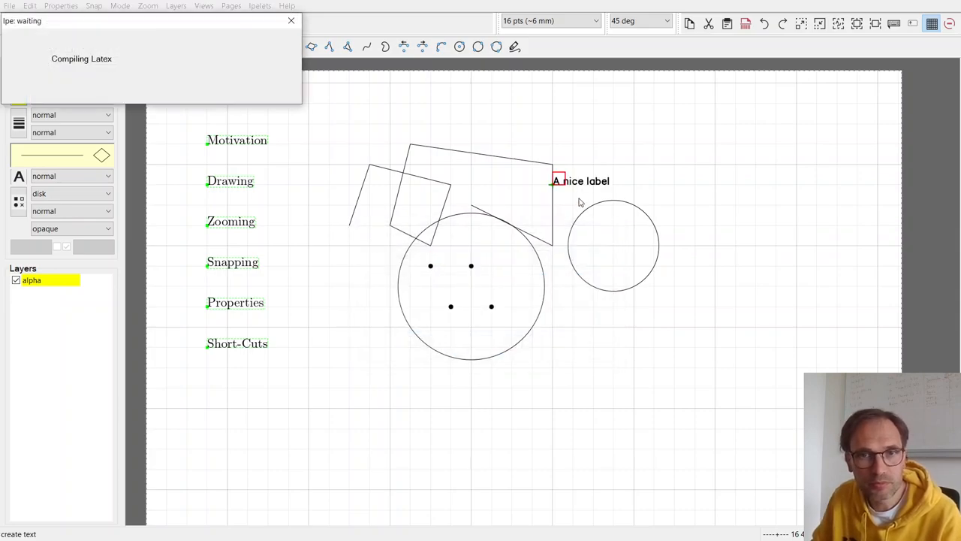
mouse_move(243, 81)
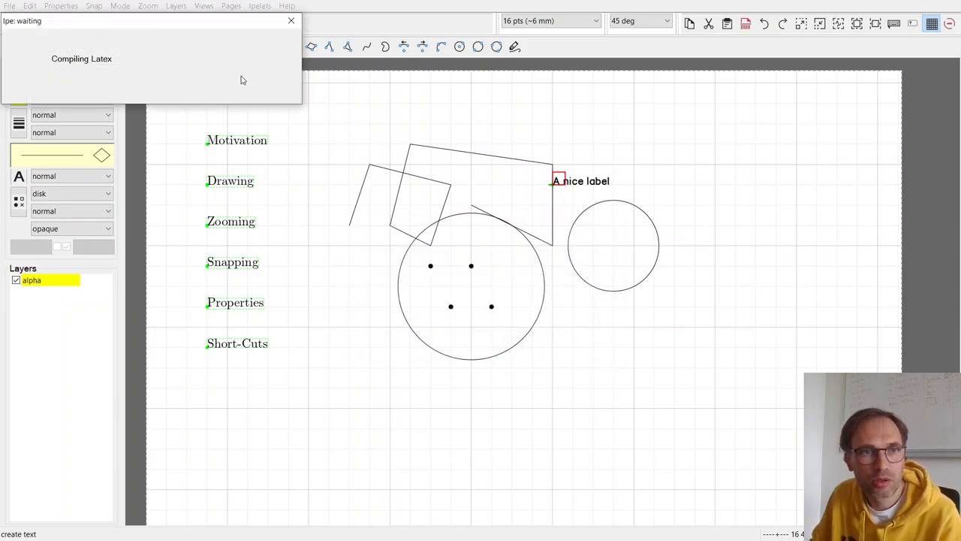
mouse_move(210, 75)
type("x^2")
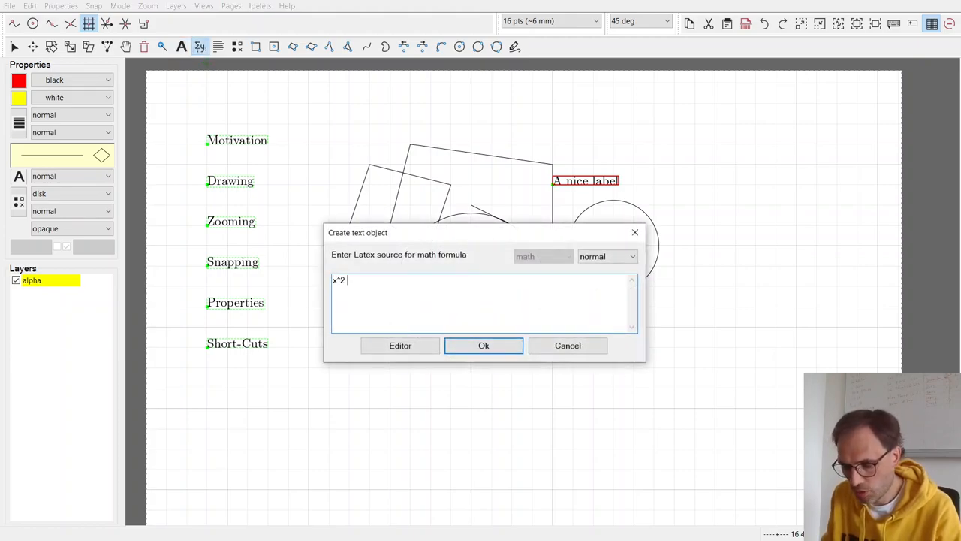
Enter the math formula x^2 + y^2 = 5 and place it below the small circle.
type("= y")
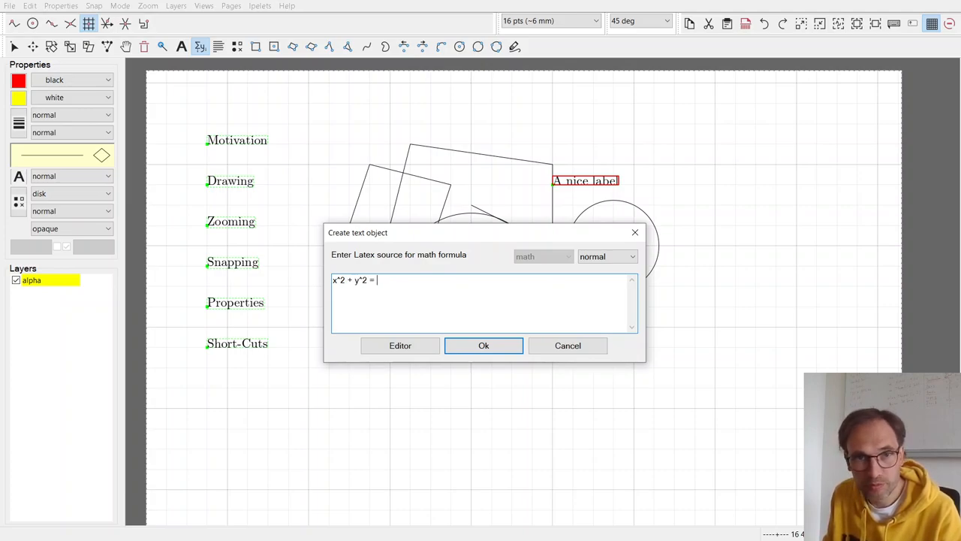
type("5")
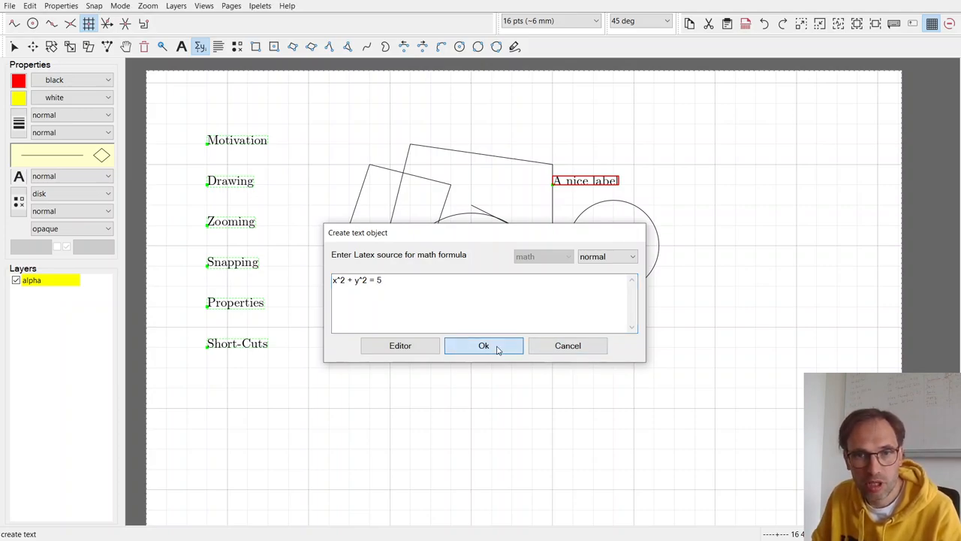
left_click(483, 345)
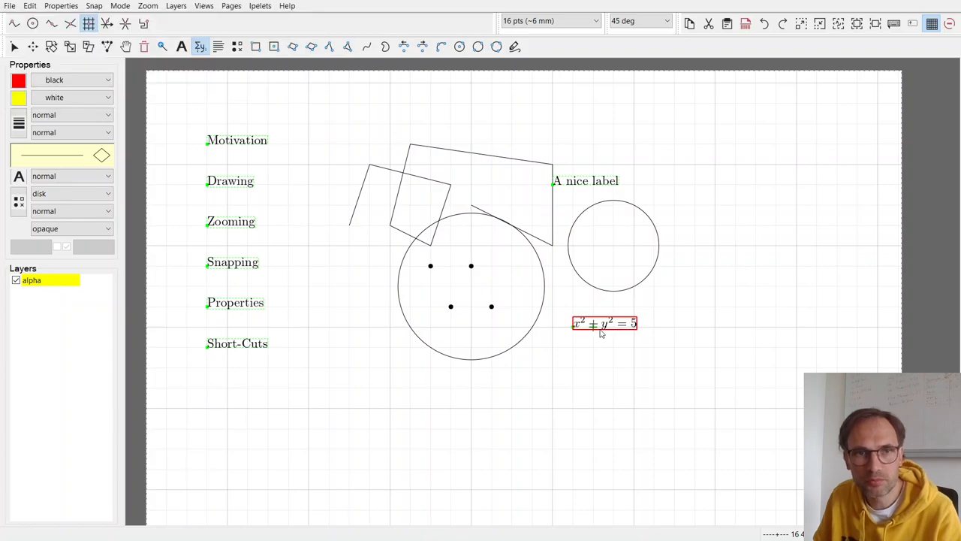
mouse_move(329, 227)
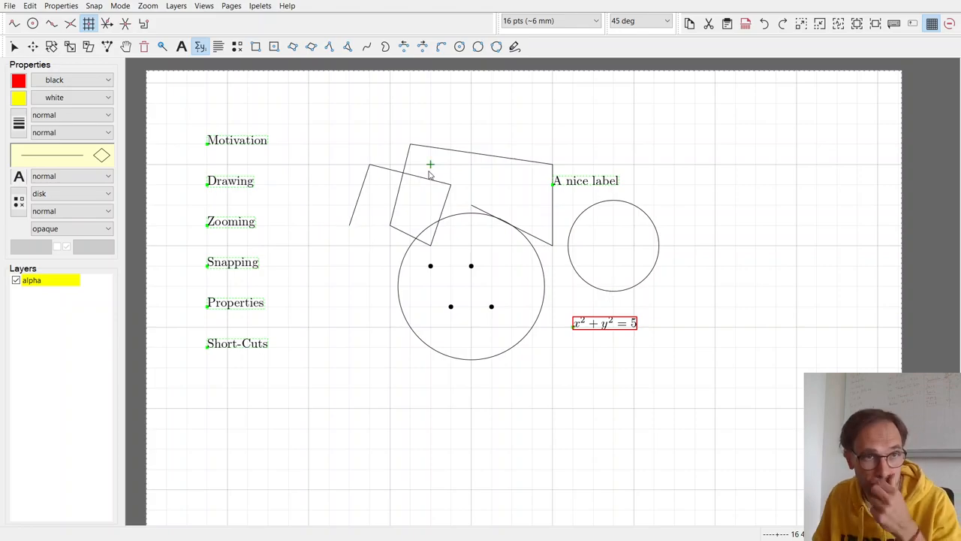
mouse_move(372, 183)
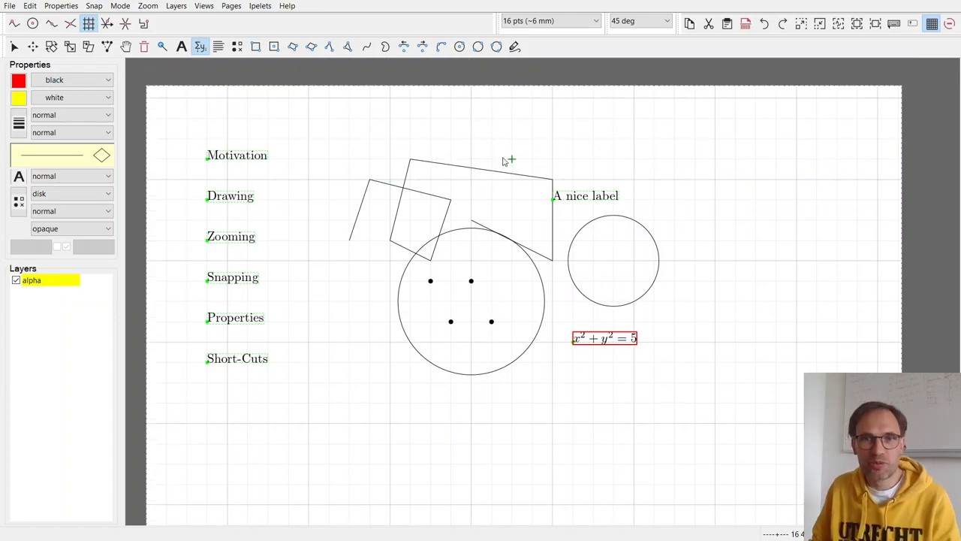
mouse_move(573, 141)
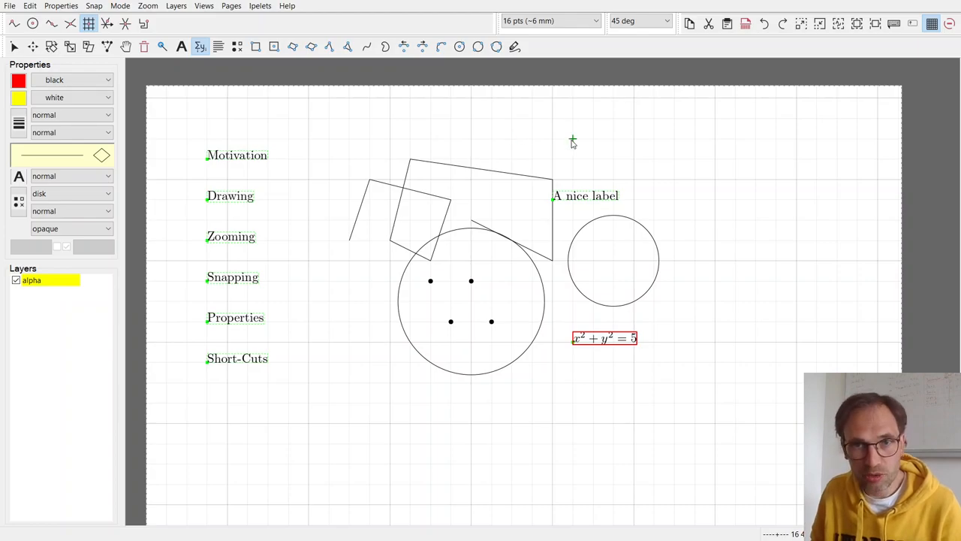
mouse_move(288, 183)
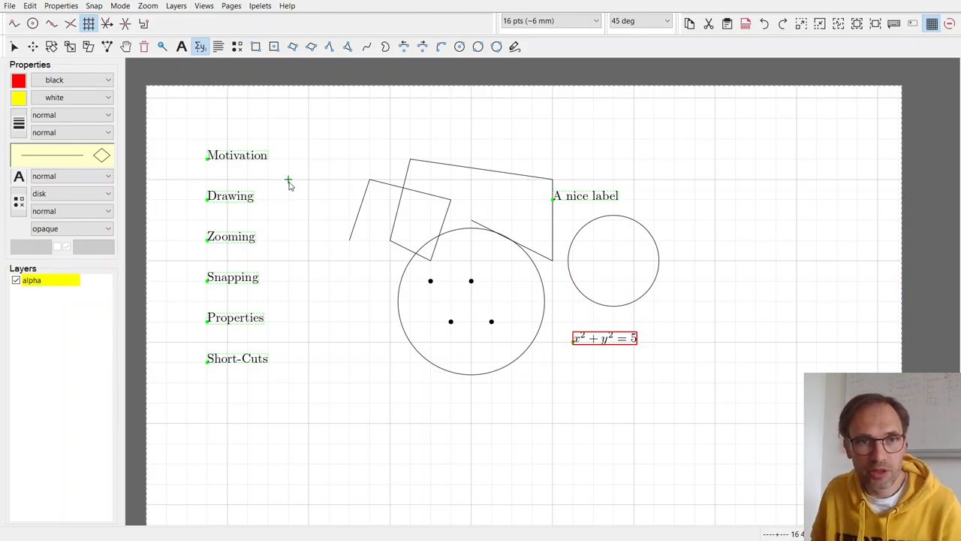
mouse_move(233, 171)
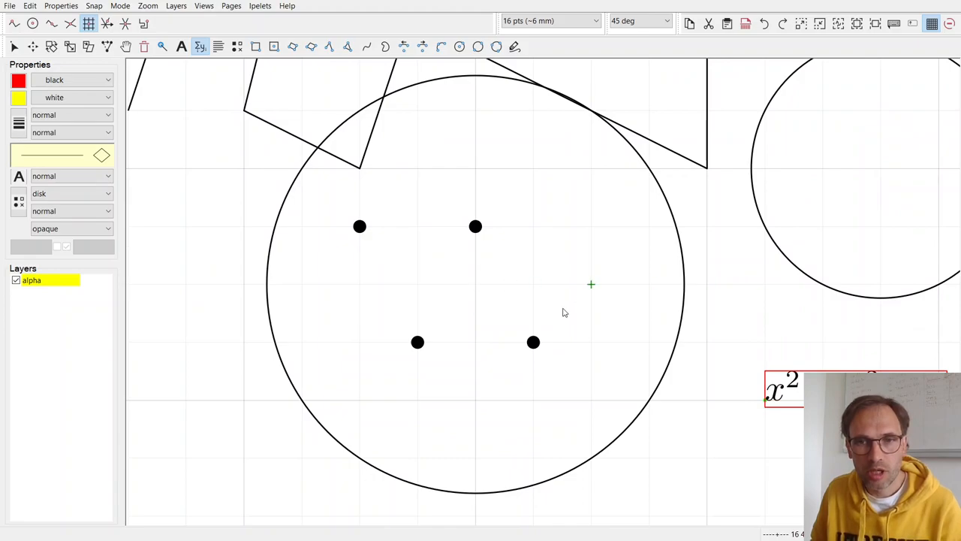
mouse_move(763, 281)
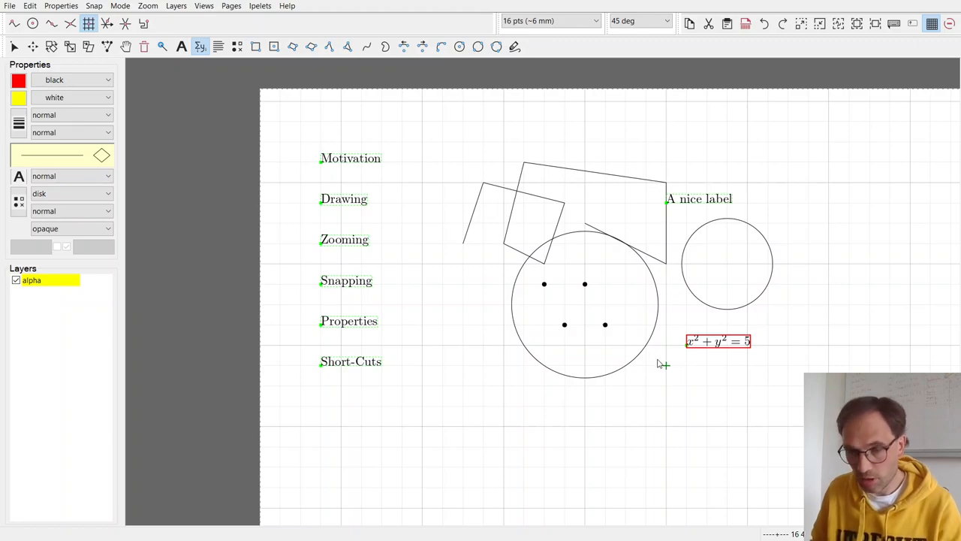
mouse_move(507, 347)
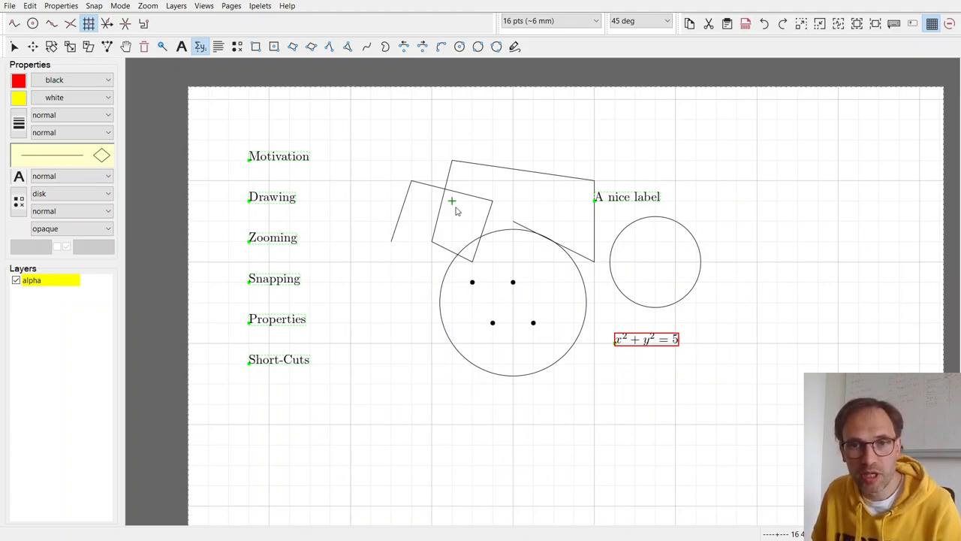
mouse_move(408, 427)
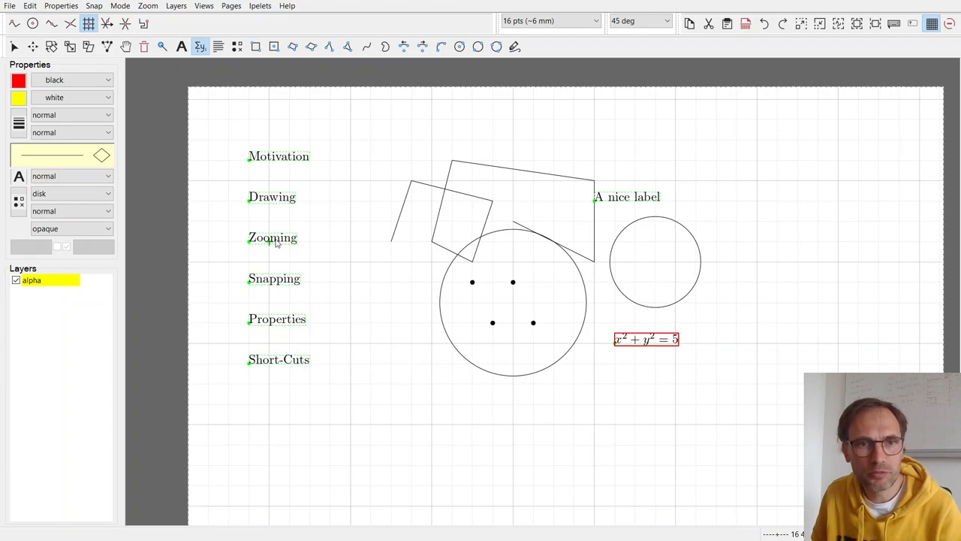
mouse_move(230, 239)
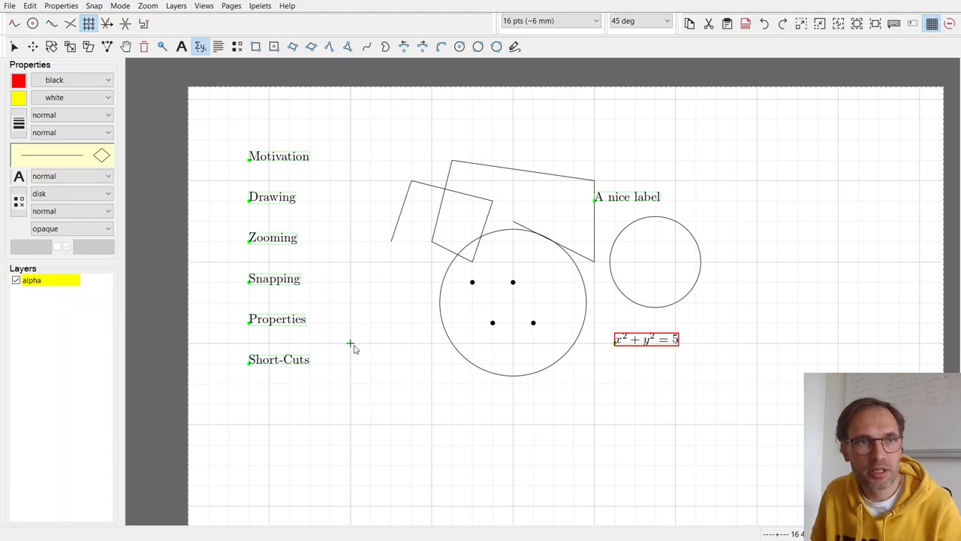
mouse_move(464, 226)
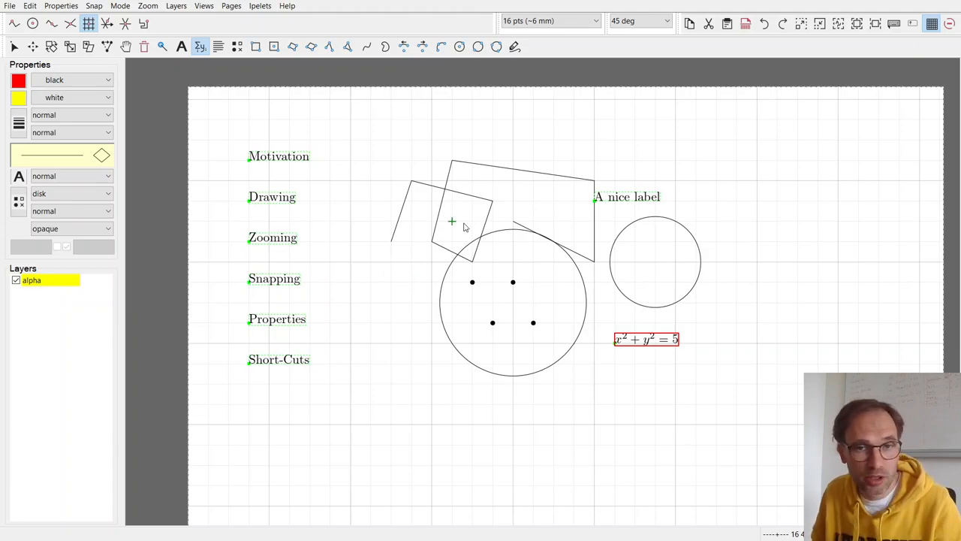
mouse_move(429, 264)
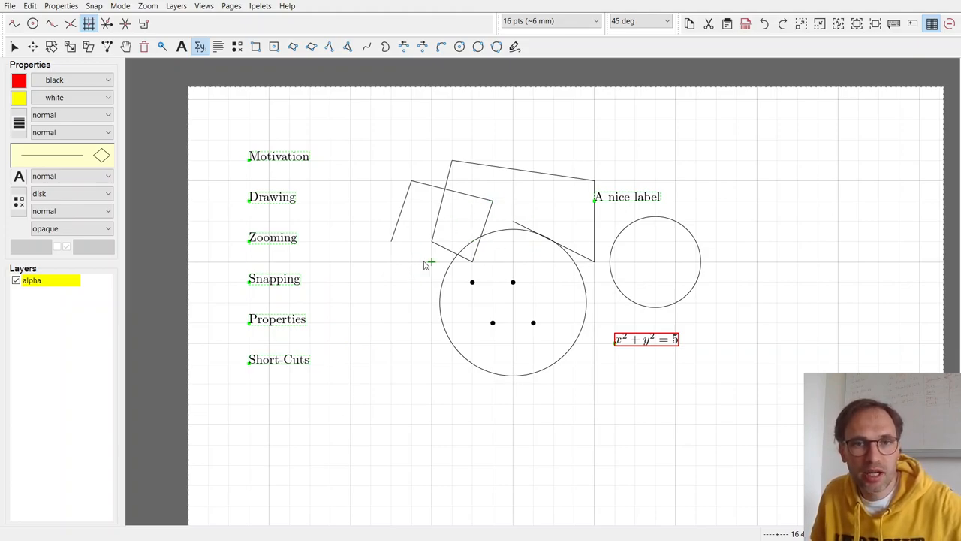
mouse_move(673, 163)
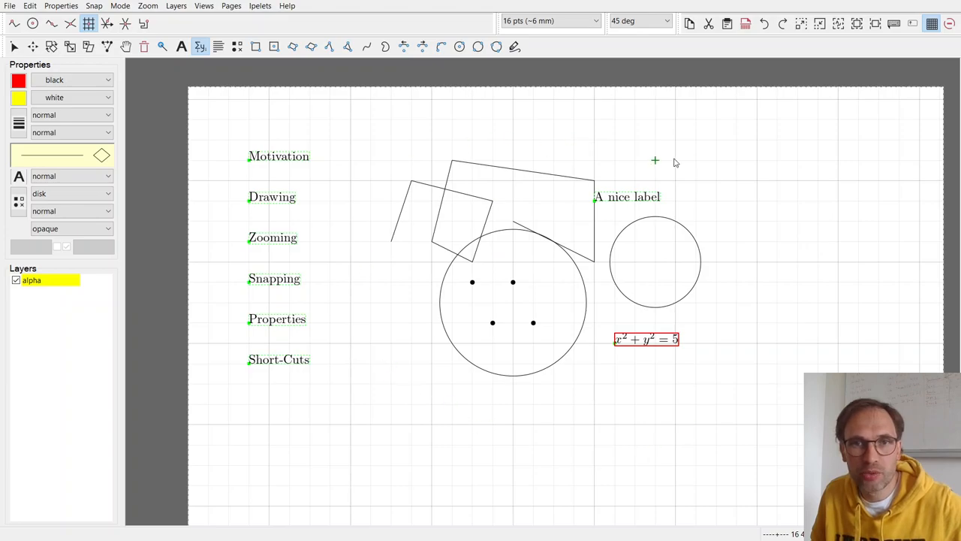
mouse_move(614, 369)
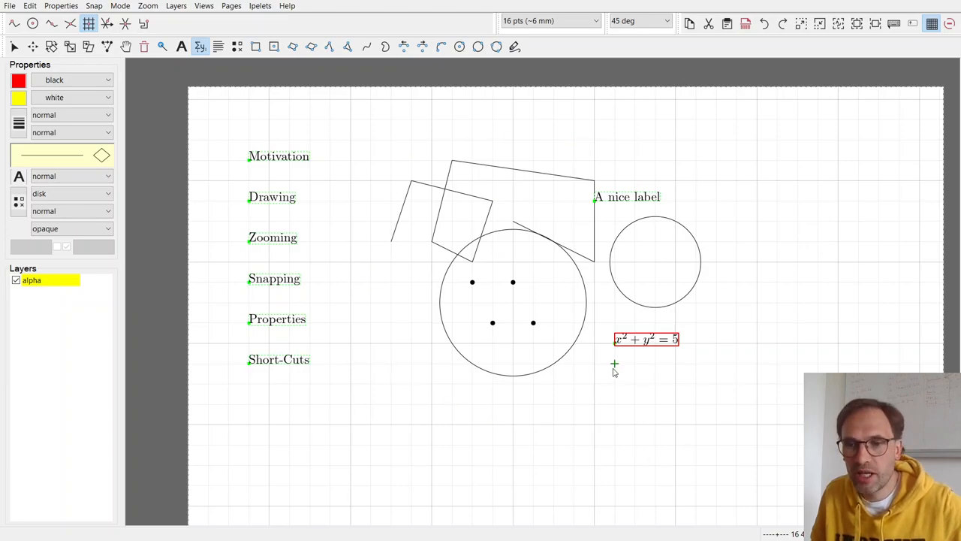
left_click(548, 21)
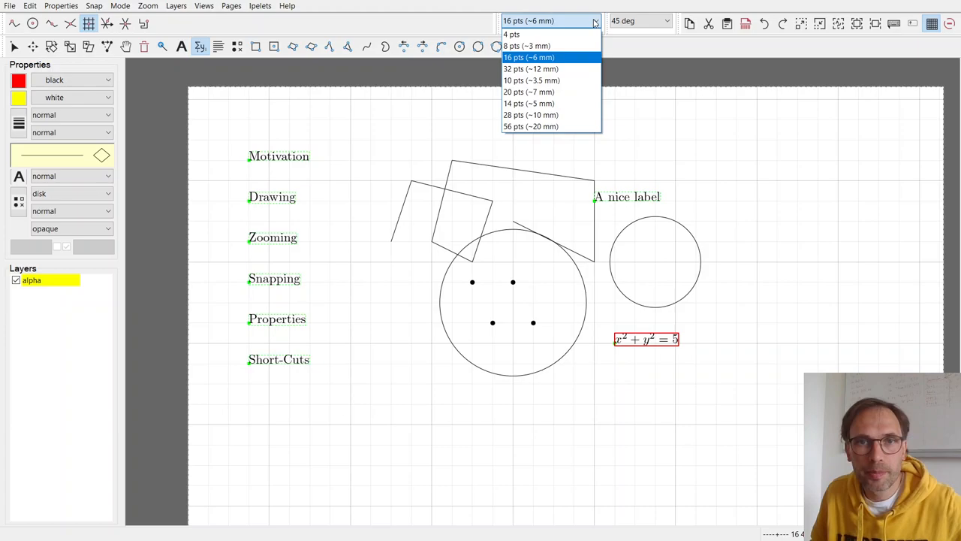
left_click(511, 33)
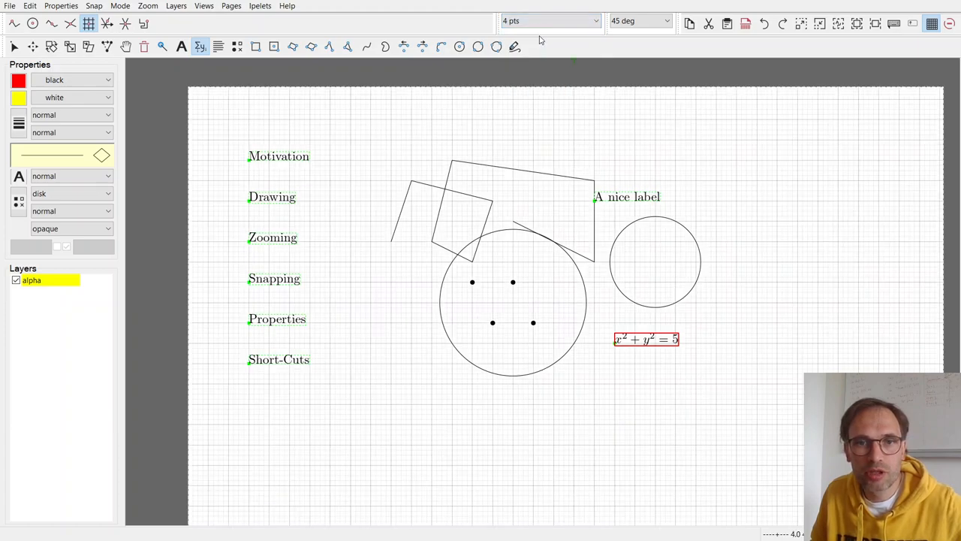
left_click(549, 21)
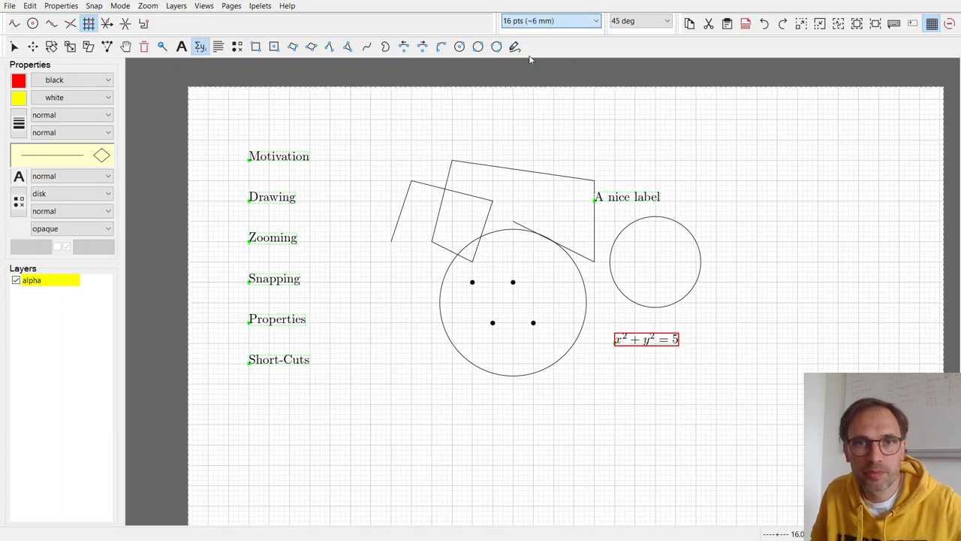
mouse_move(88, 25)
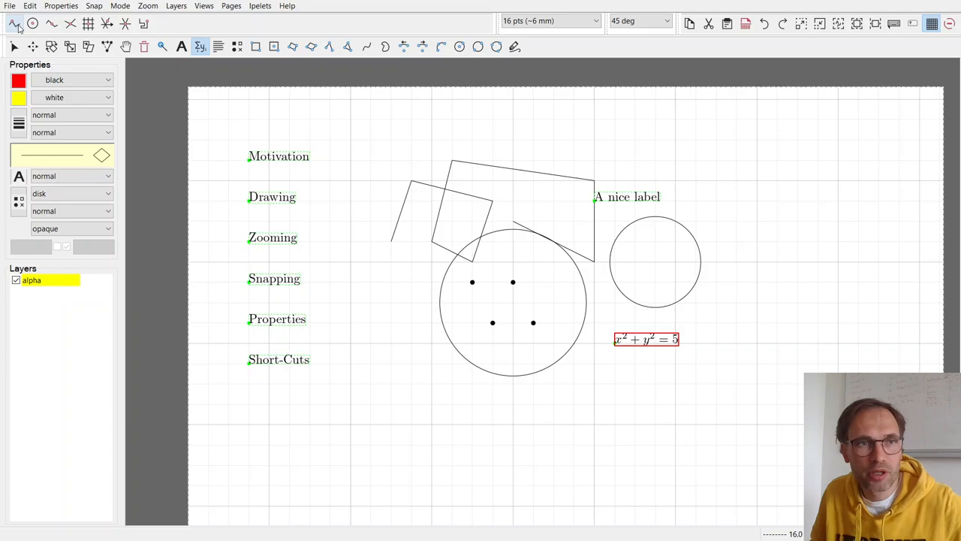
mouse_move(14, 24)
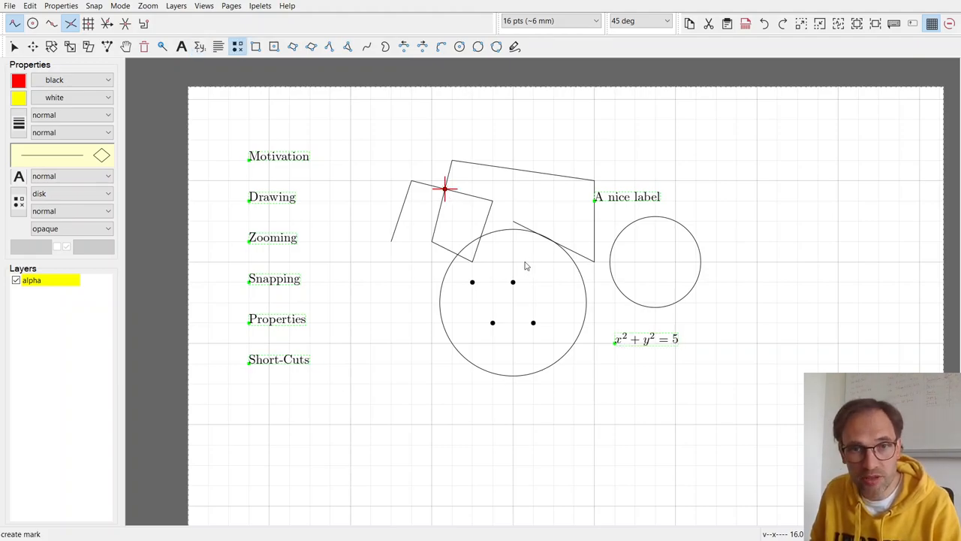
mouse_move(353, 182)
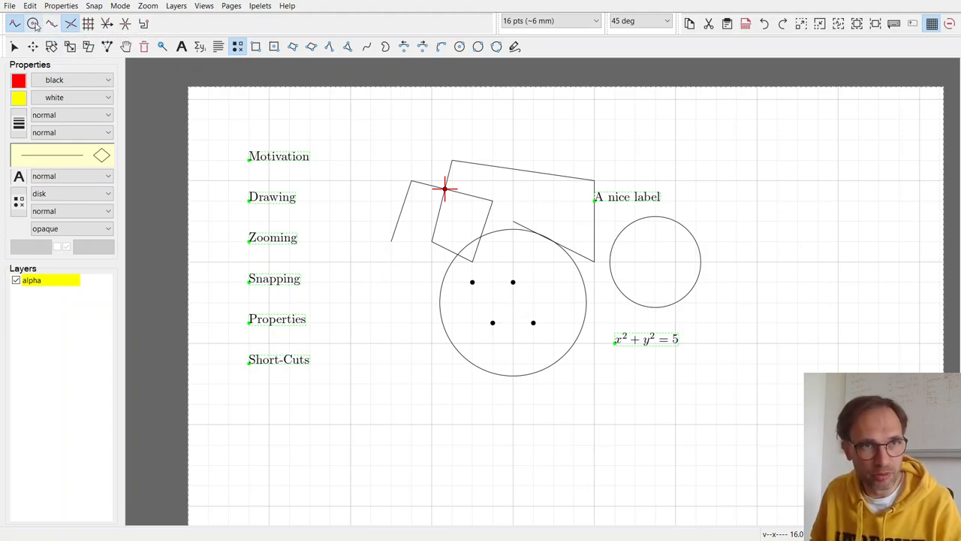
Return to select mode after drawing the line to the circle's centre mark.
left_click(14, 46)
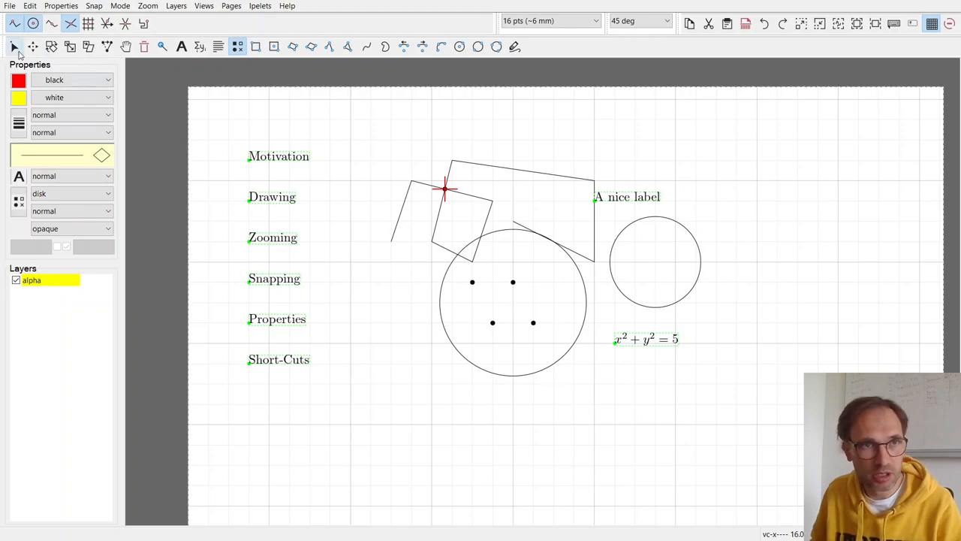
mouse_move(33, 24)
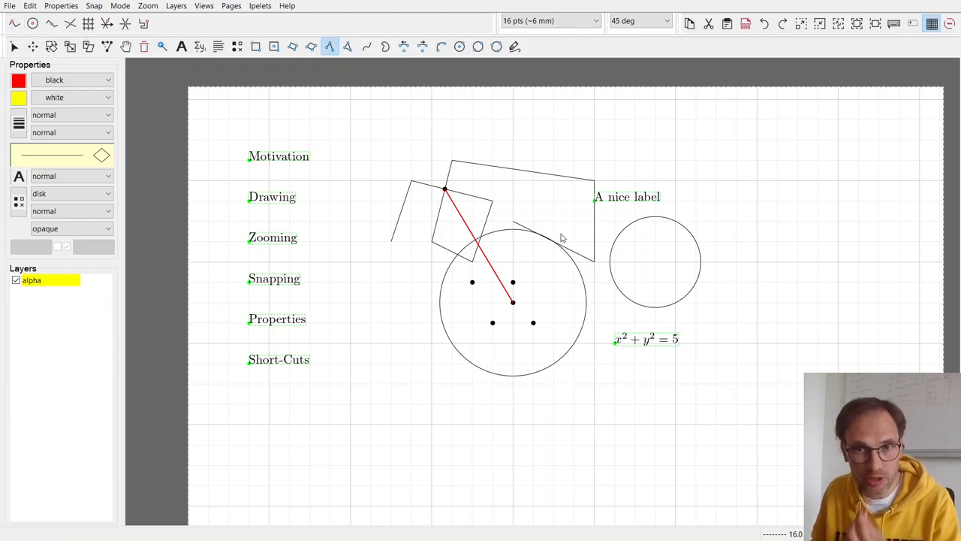
mouse_move(261, 328)
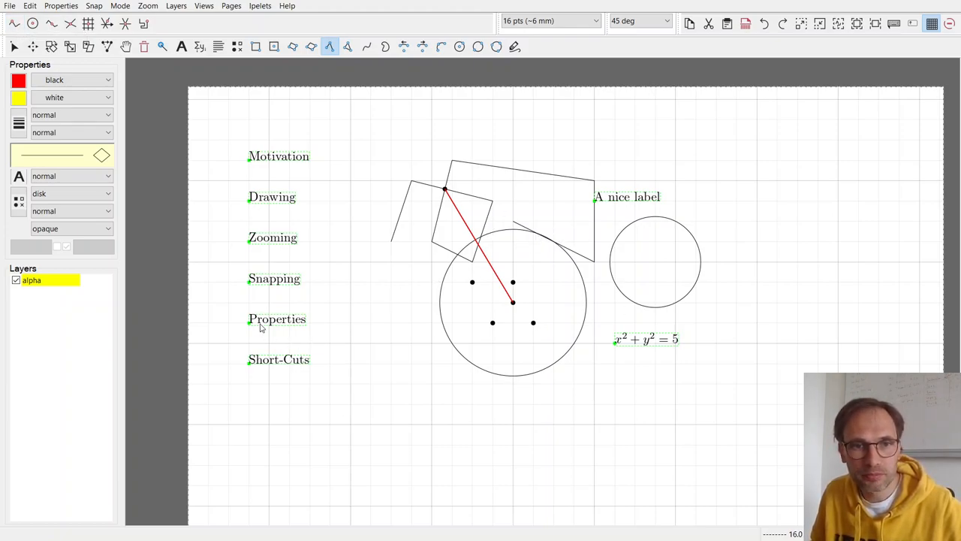
mouse_move(477, 261)
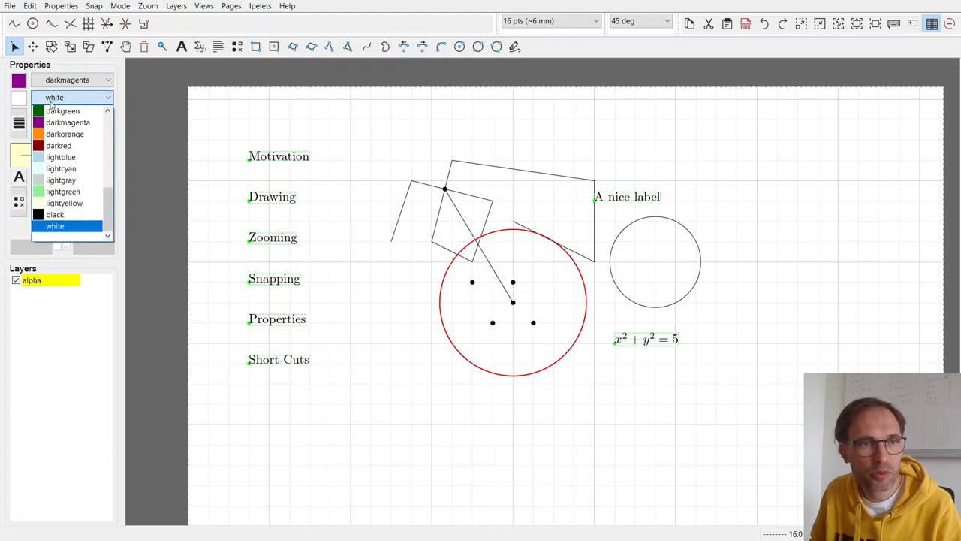
Set the circle's fill to lightblue, pen width to ultrafat and dash style to dashed.
left_click(60, 158)
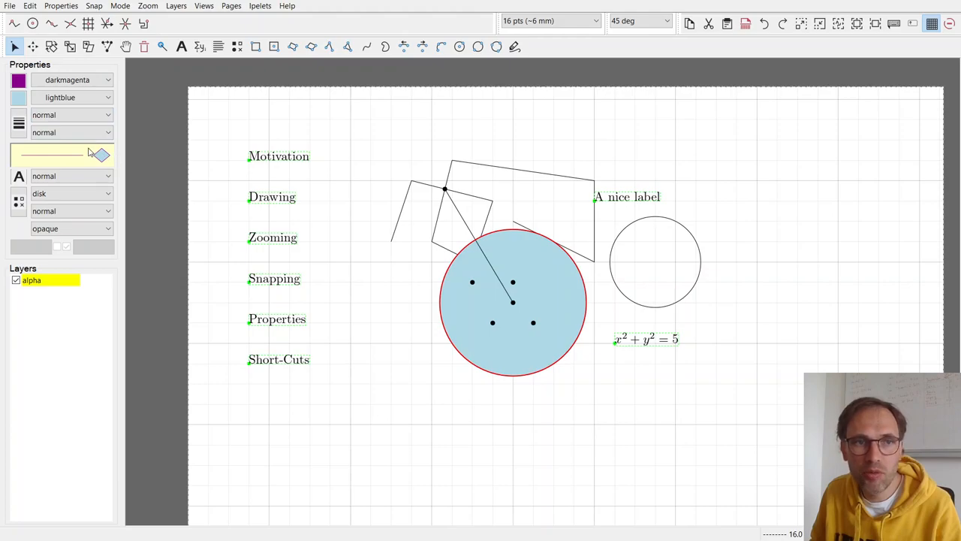
mouse_move(548, 258)
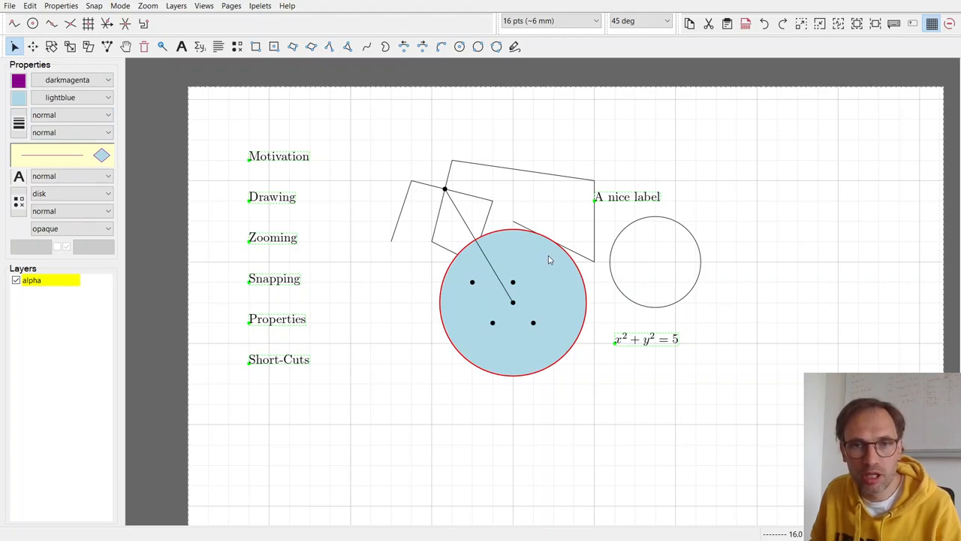
mouse_move(413, 295)
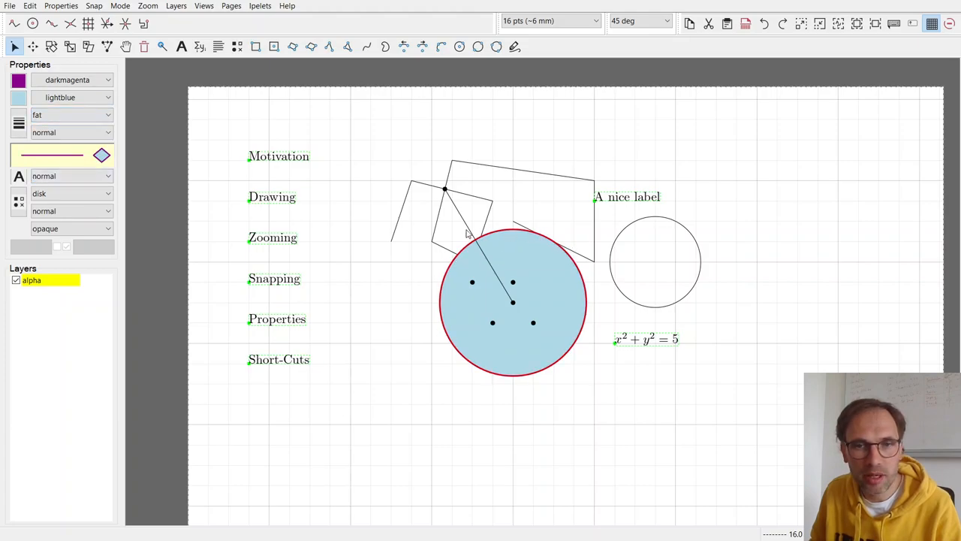
left_click(72, 114)
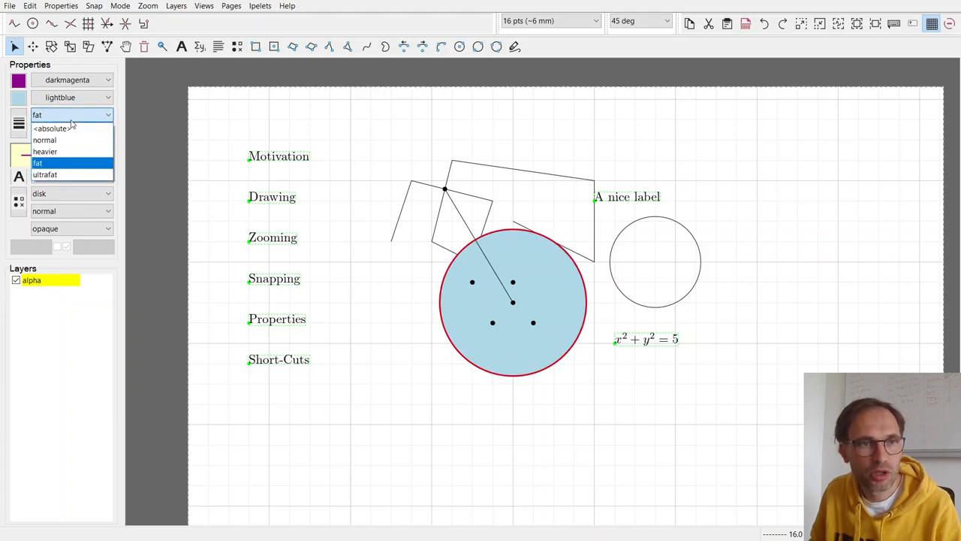
left_click(46, 174)
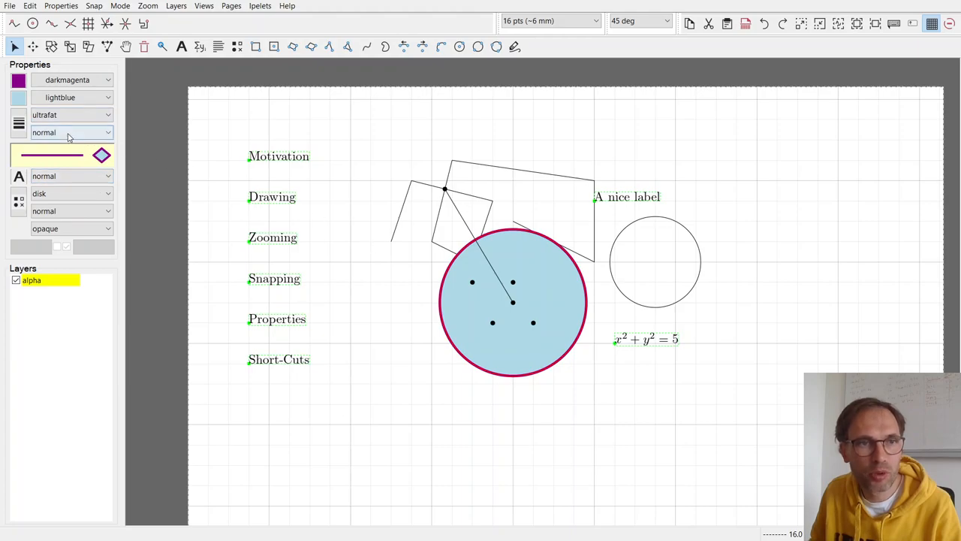
left_click(72, 132)
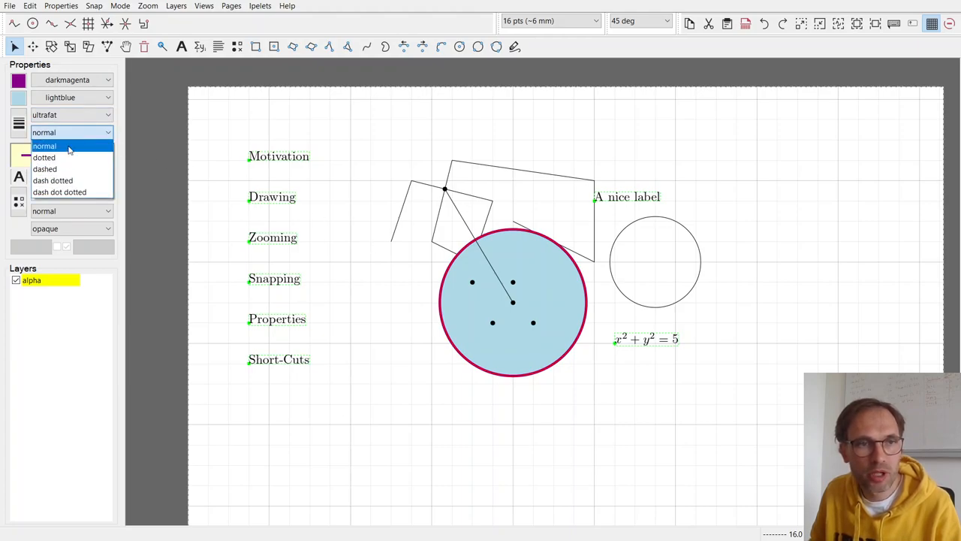
left_click(45, 168)
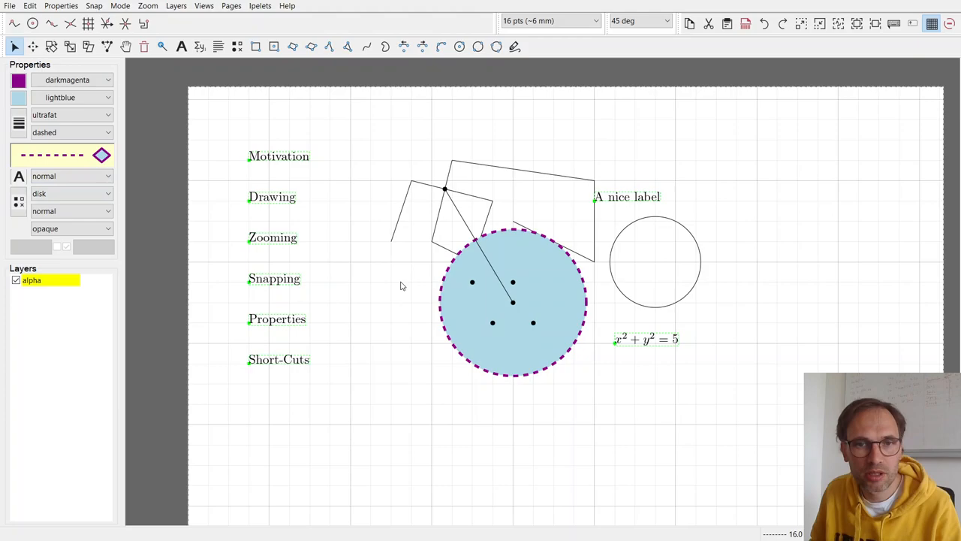
mouse_move(445, 265)
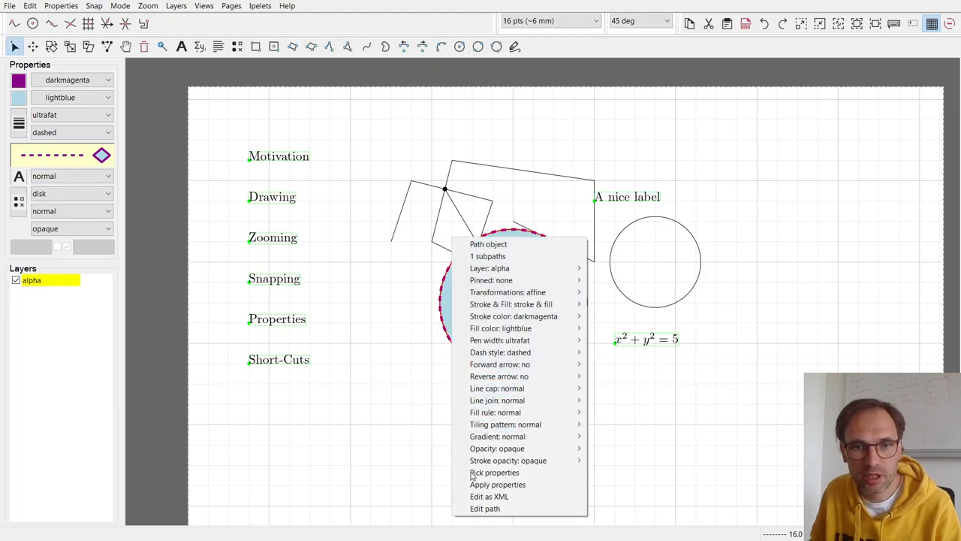
mouse_move(494, 471)
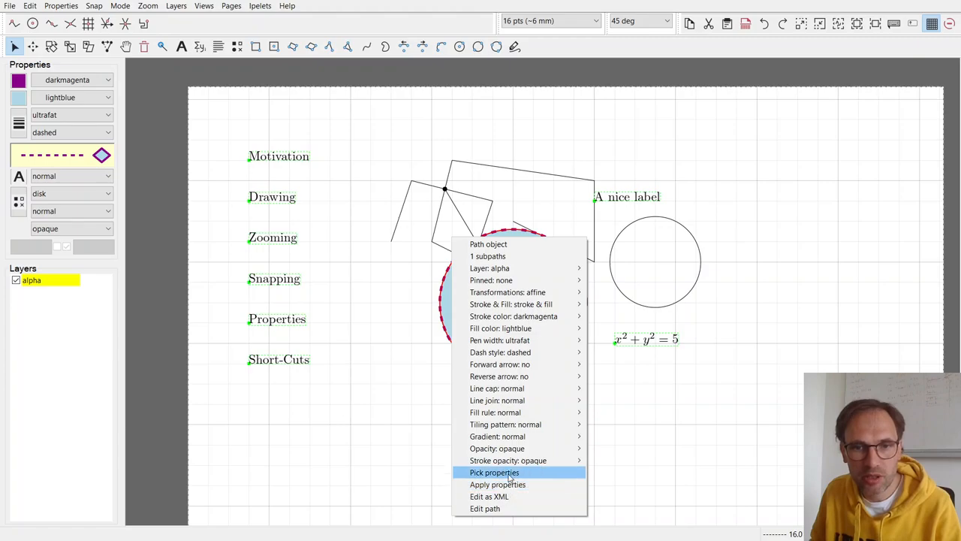
mouse_move(495, 447)
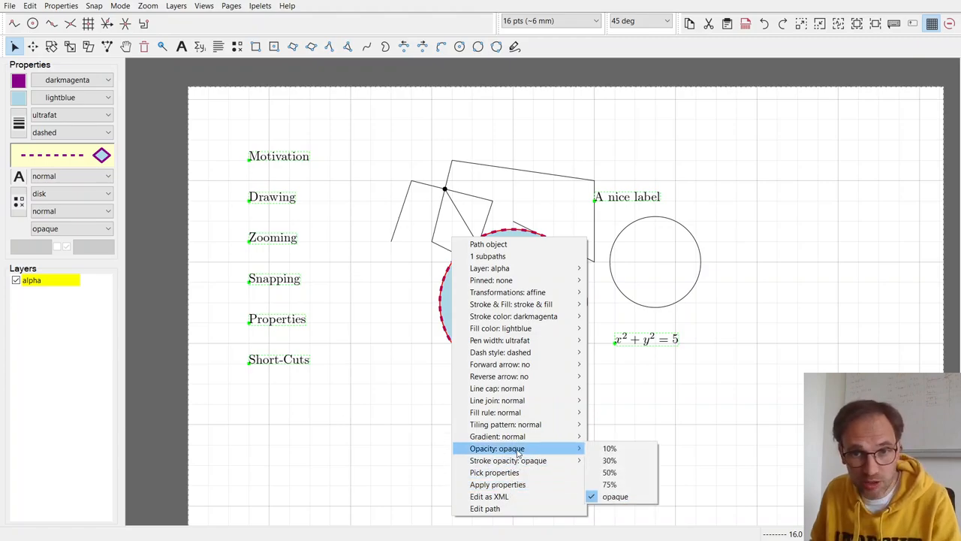
Set the blue circle's opacity to a partial value so its fill is semi-transparent.
left_click(610, 471)
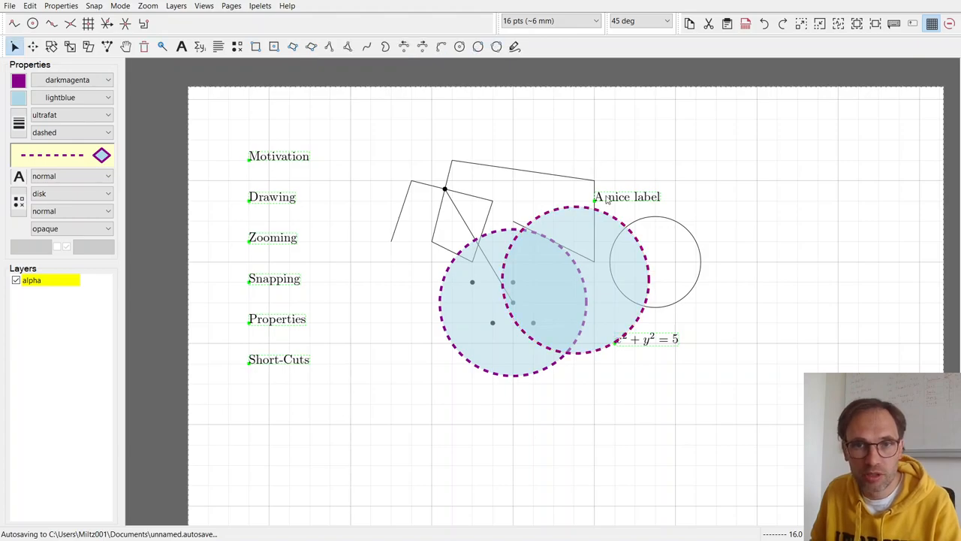
mouse_move(473, 300)
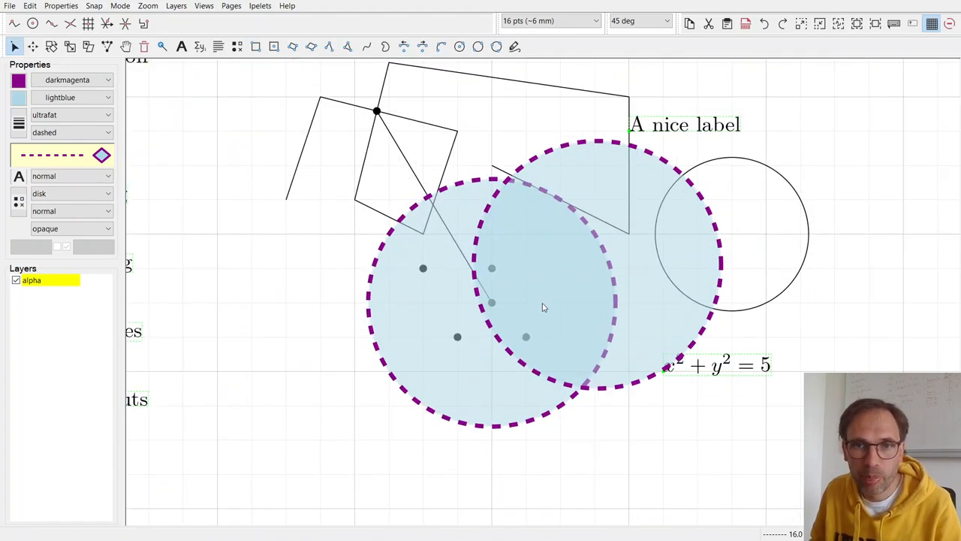
mouse_move(619, 317)
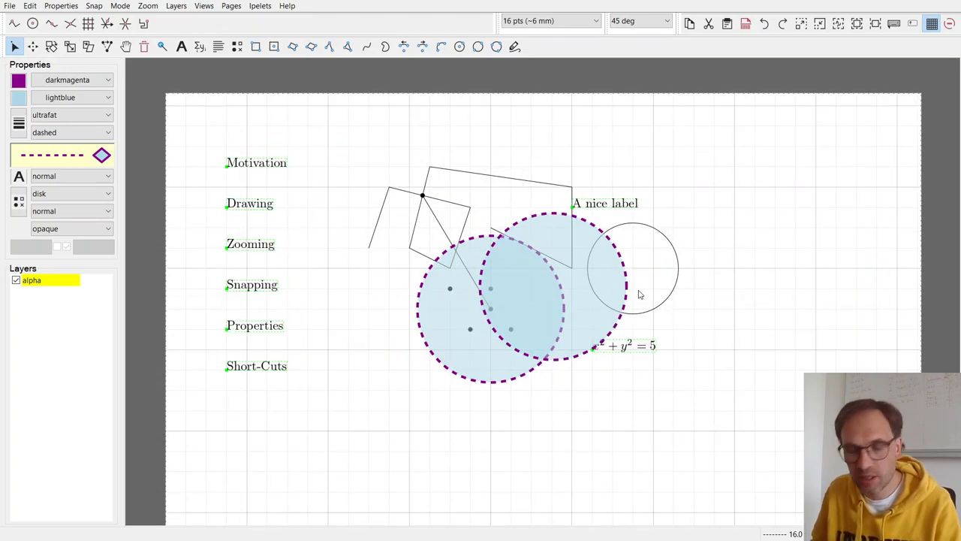
mouse_move(403, 333)
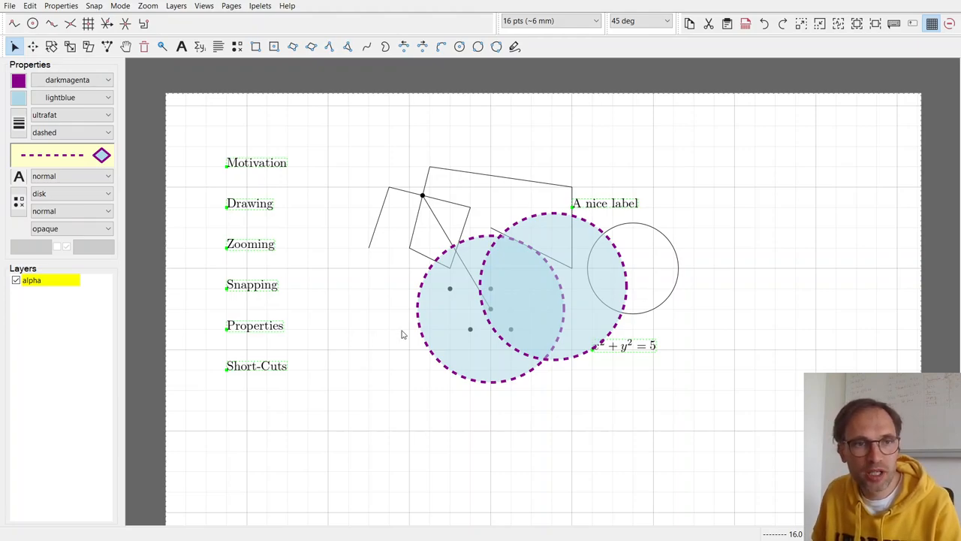
mouse_move(443, 323)
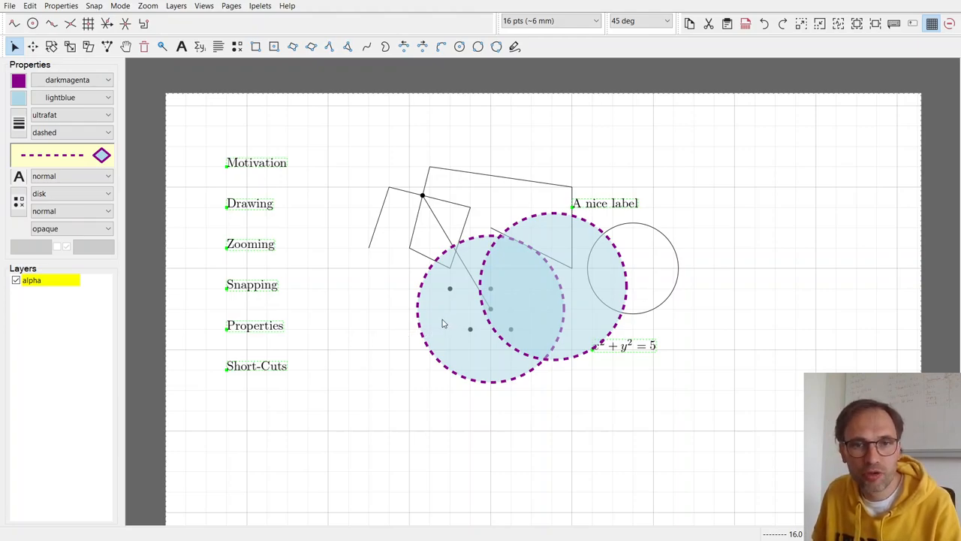
mouse_move(481, 178)
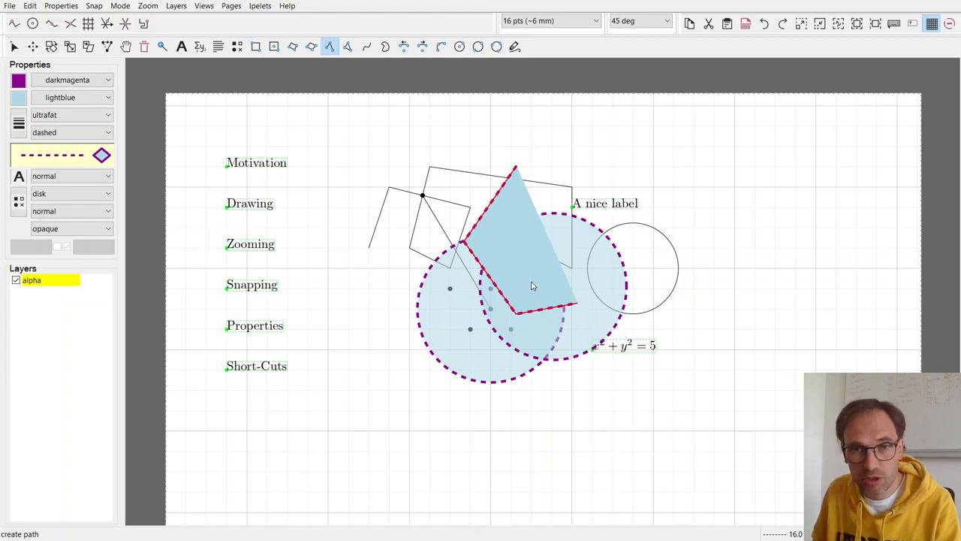
Start a new large circle over the overlapping pair with the circle tool.
left_click(459, 47)
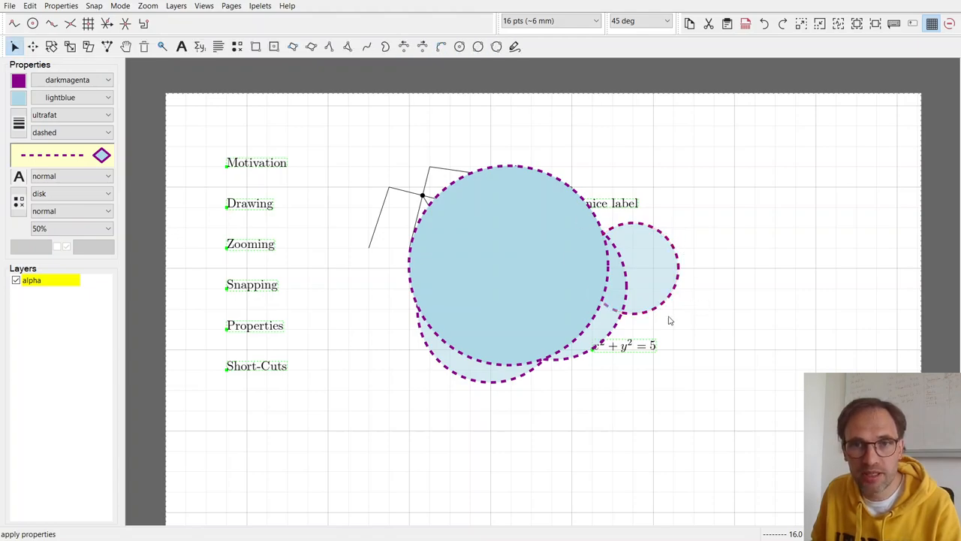
mouse_move(651, 298)
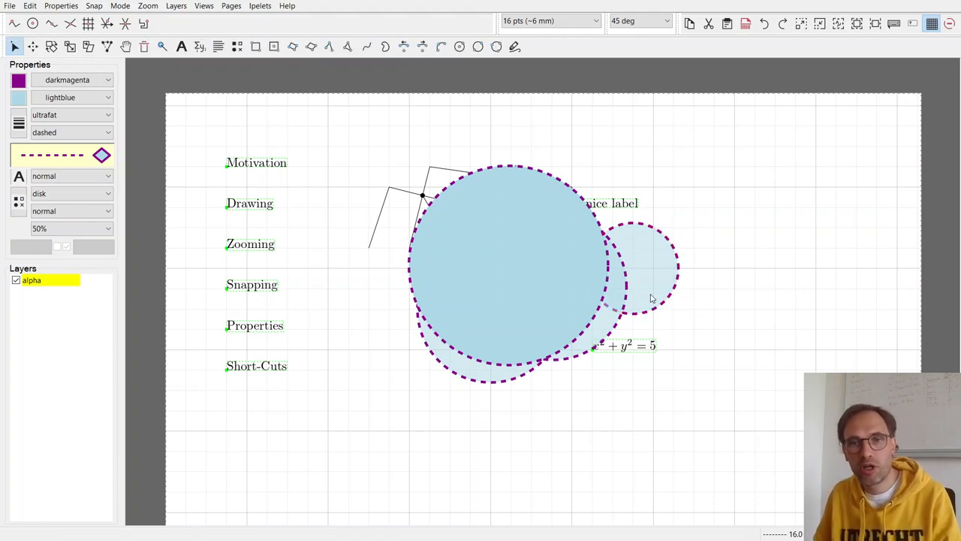
mouse_move(628, 294)
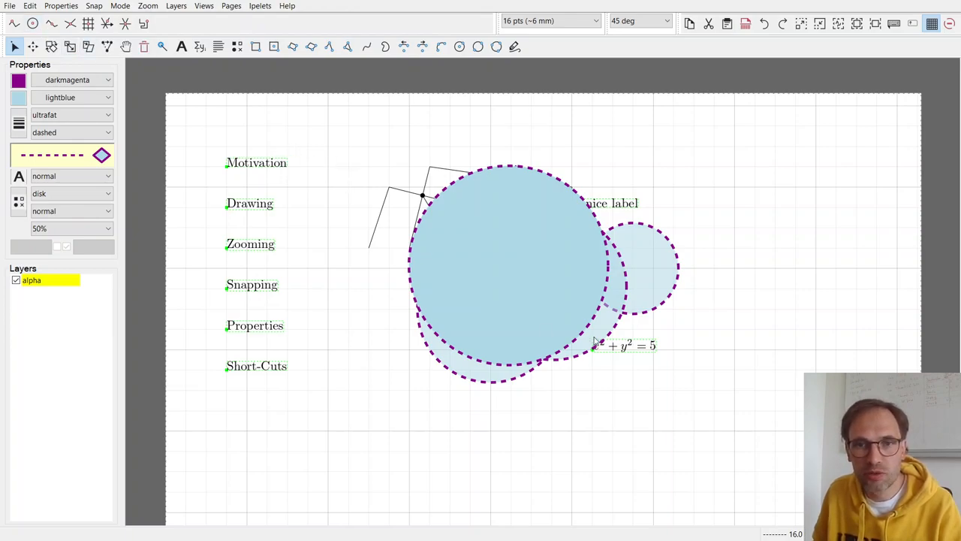
mouse_move(816, 322)
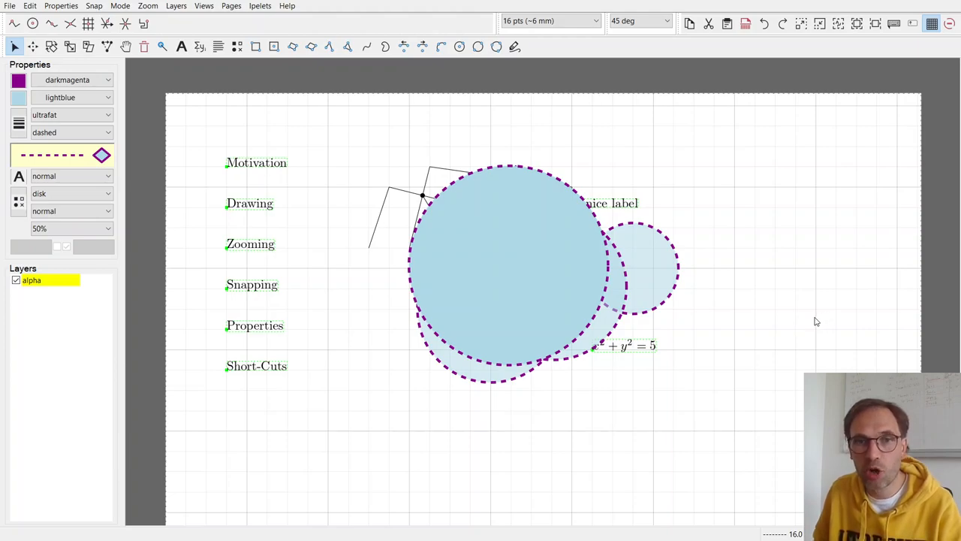